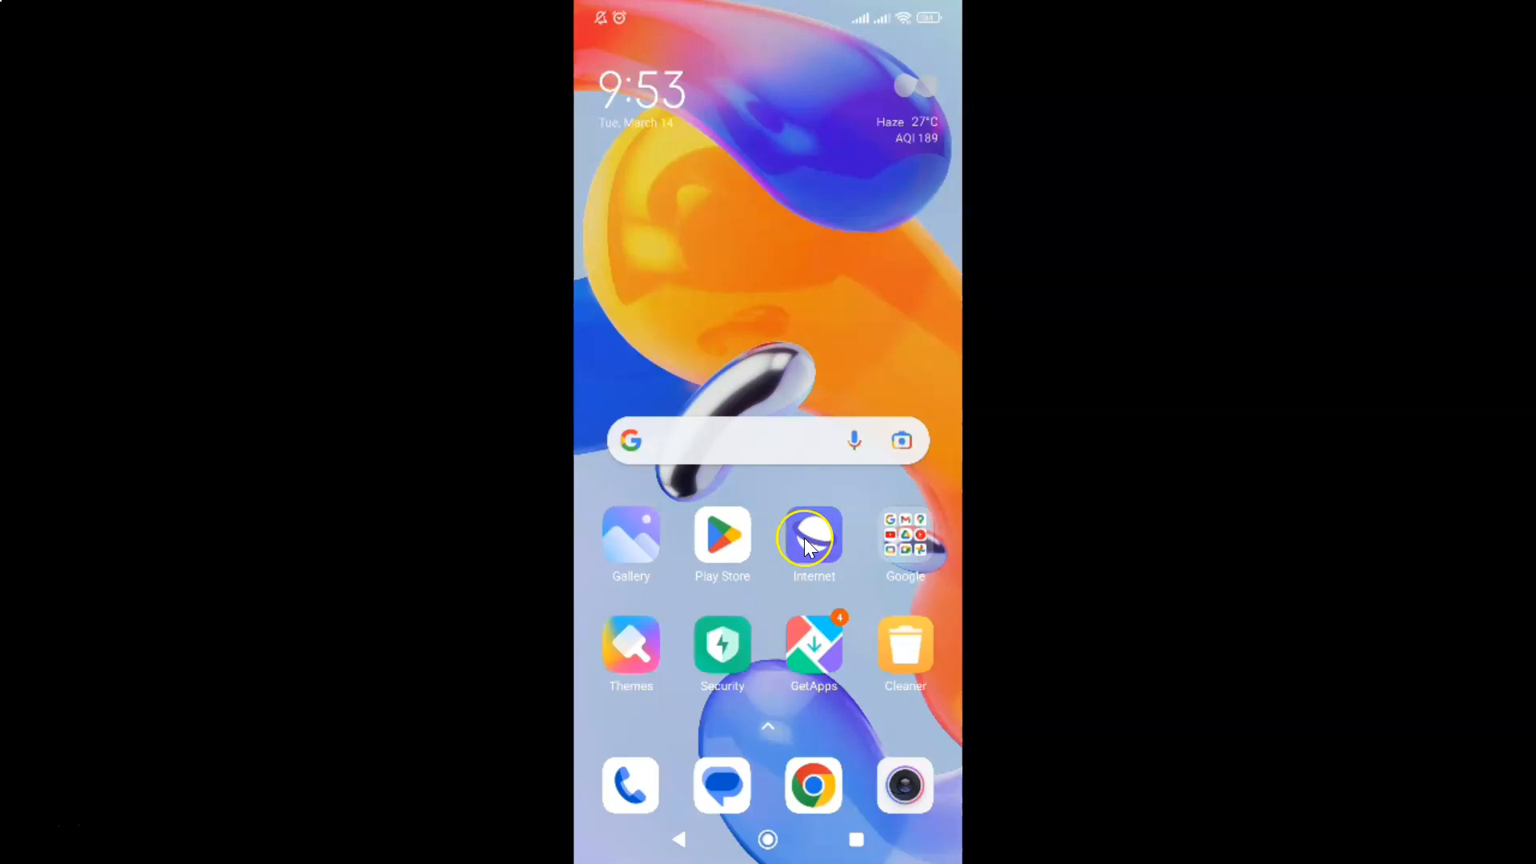
Launch Samsung Internet from the home screen to its Quick access start page
click(813, 538)
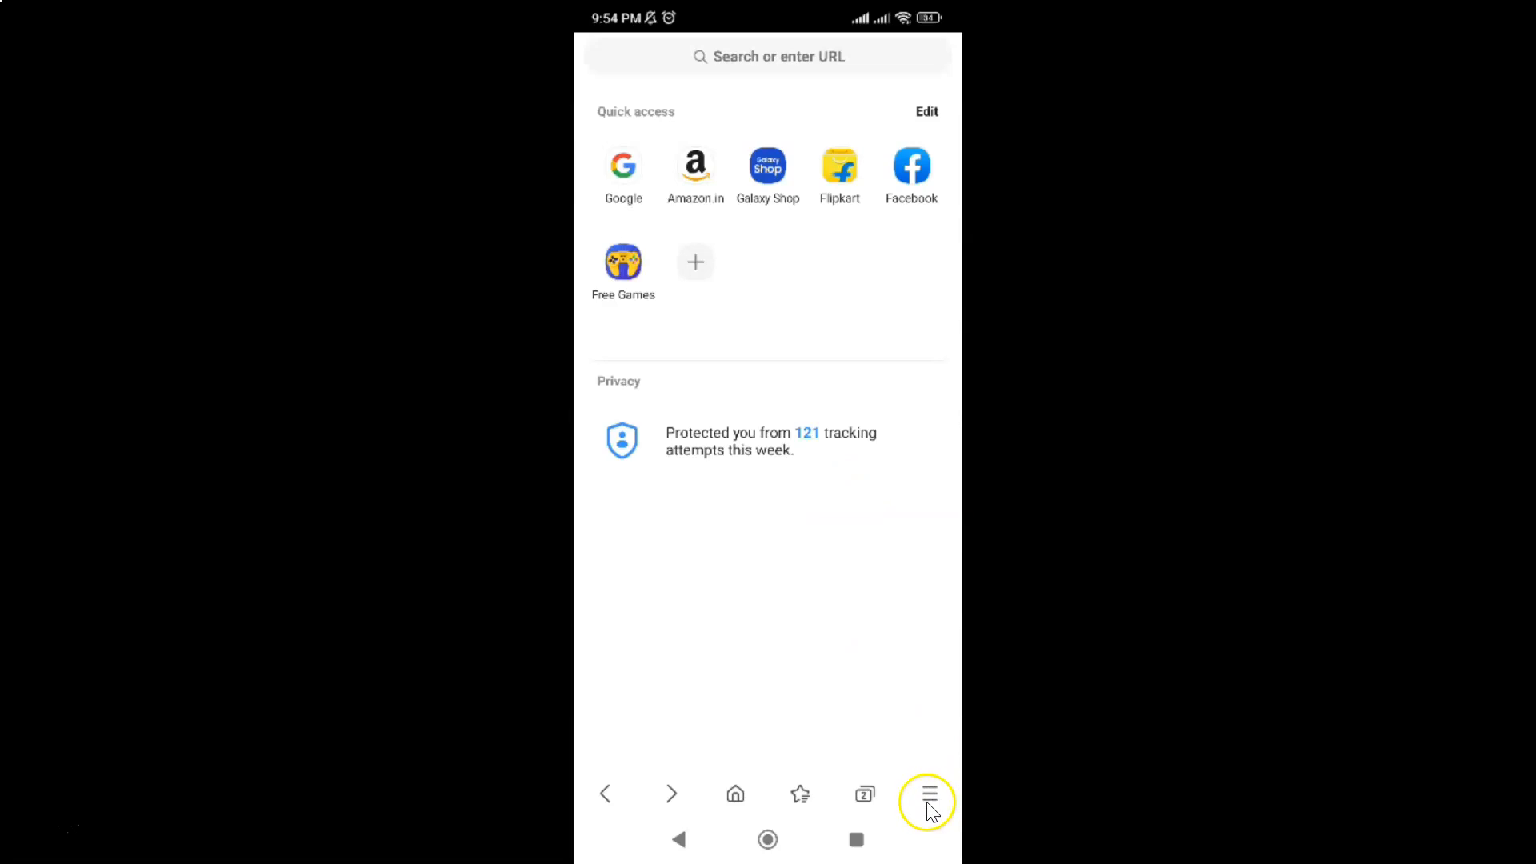
Go to Internet settings via the main menu and scroll toward Useful features
click(926, 794)
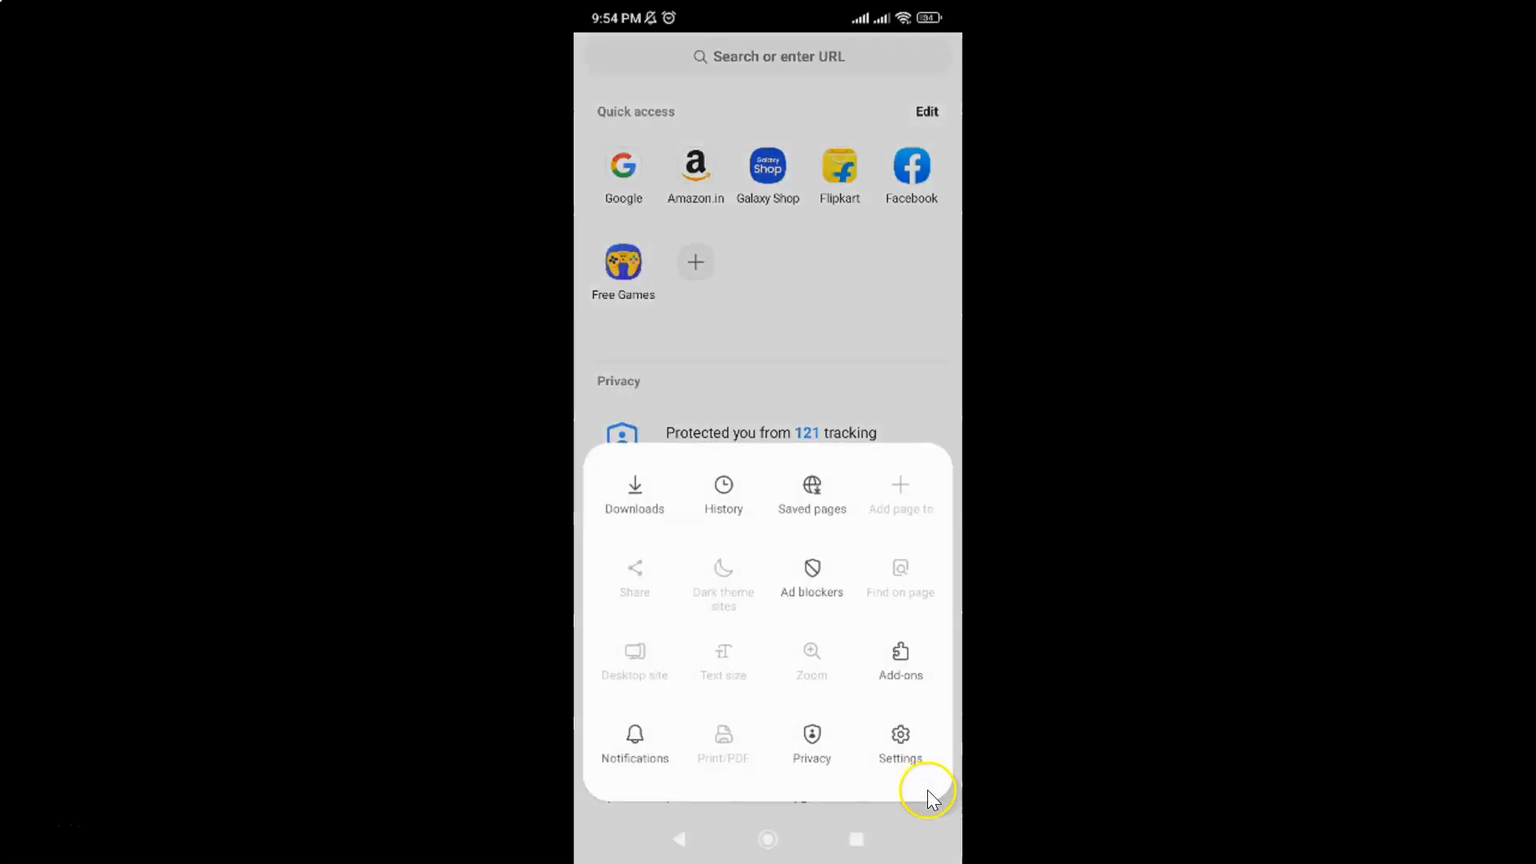
mouse_move(899, 736)
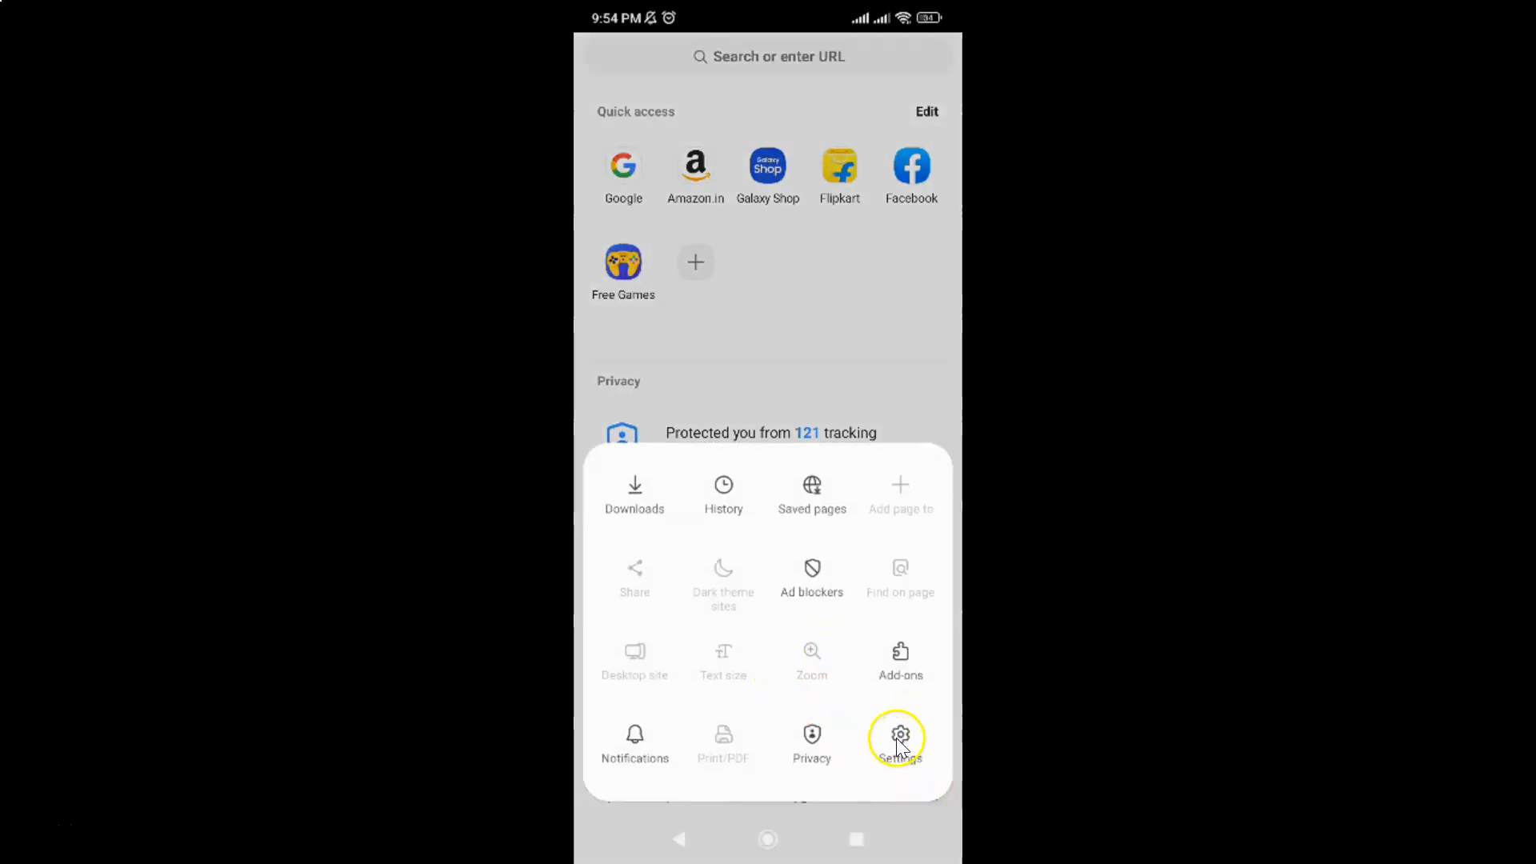
click(896, 736)
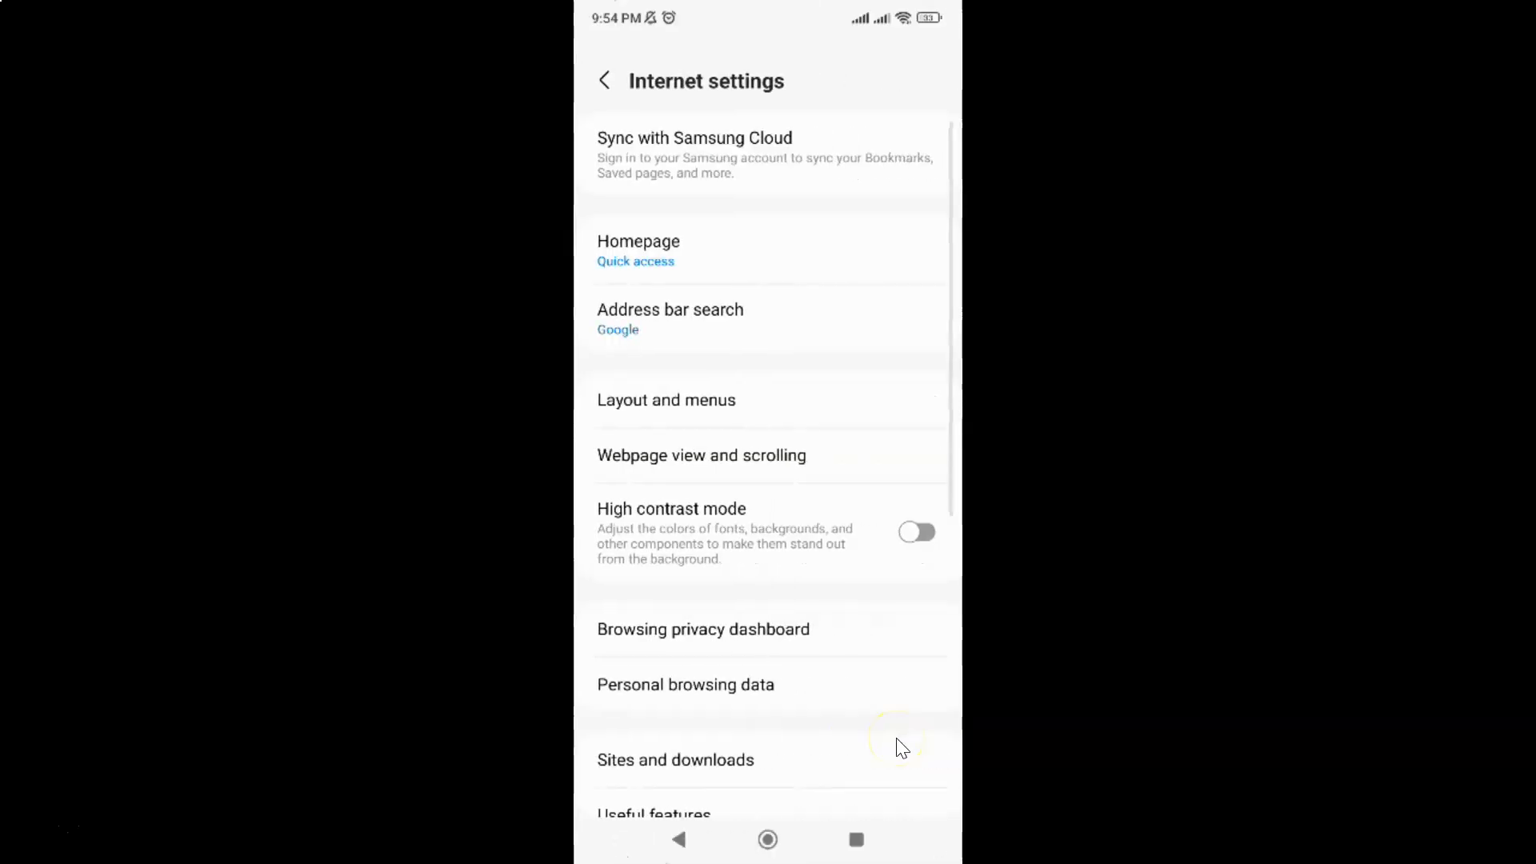
scroll(down, 3)
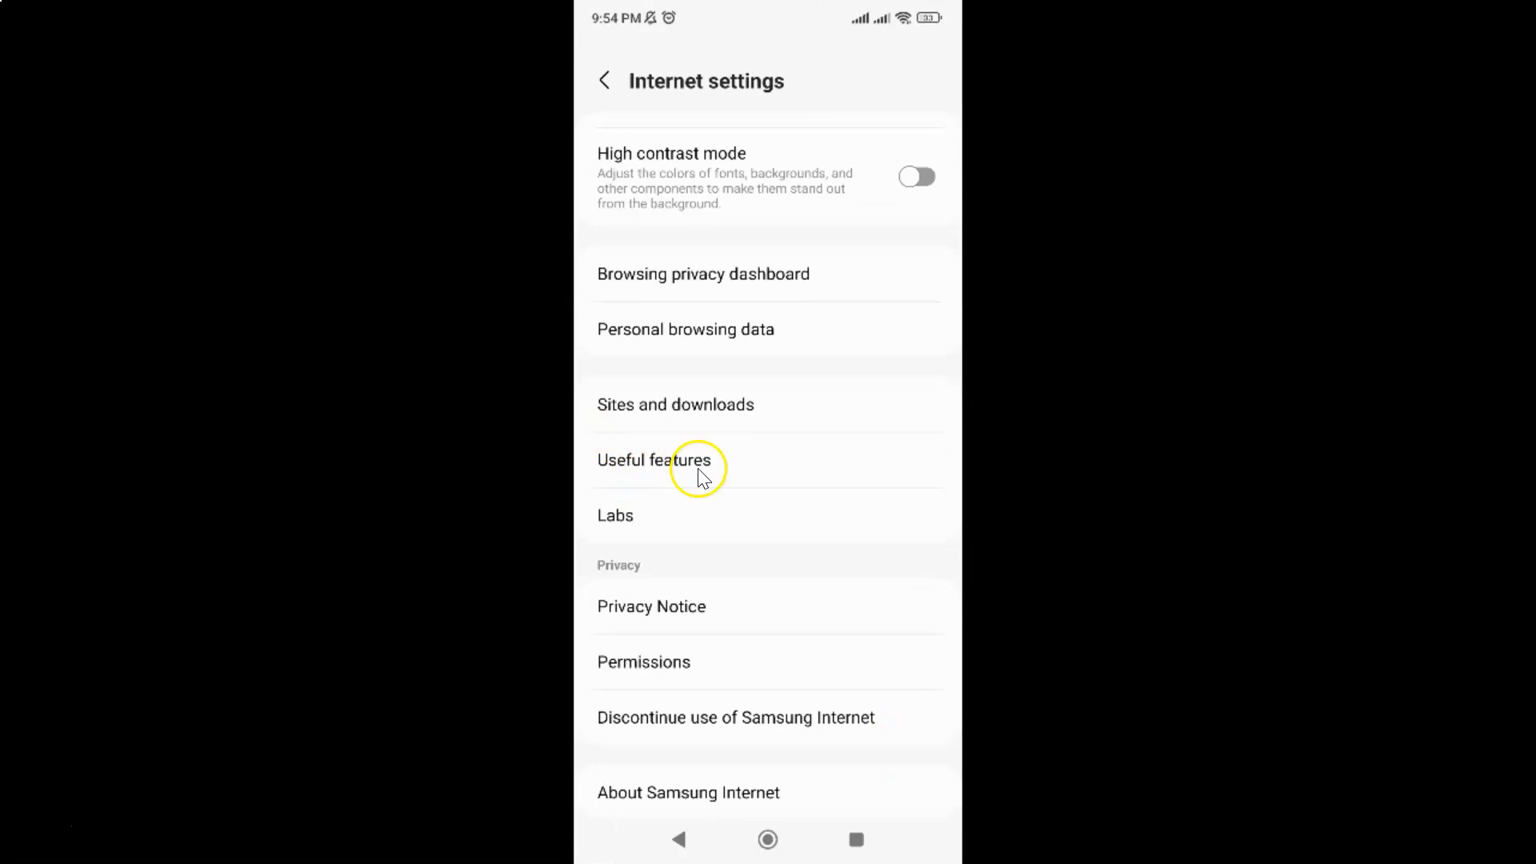
mouse_move(682, 468)
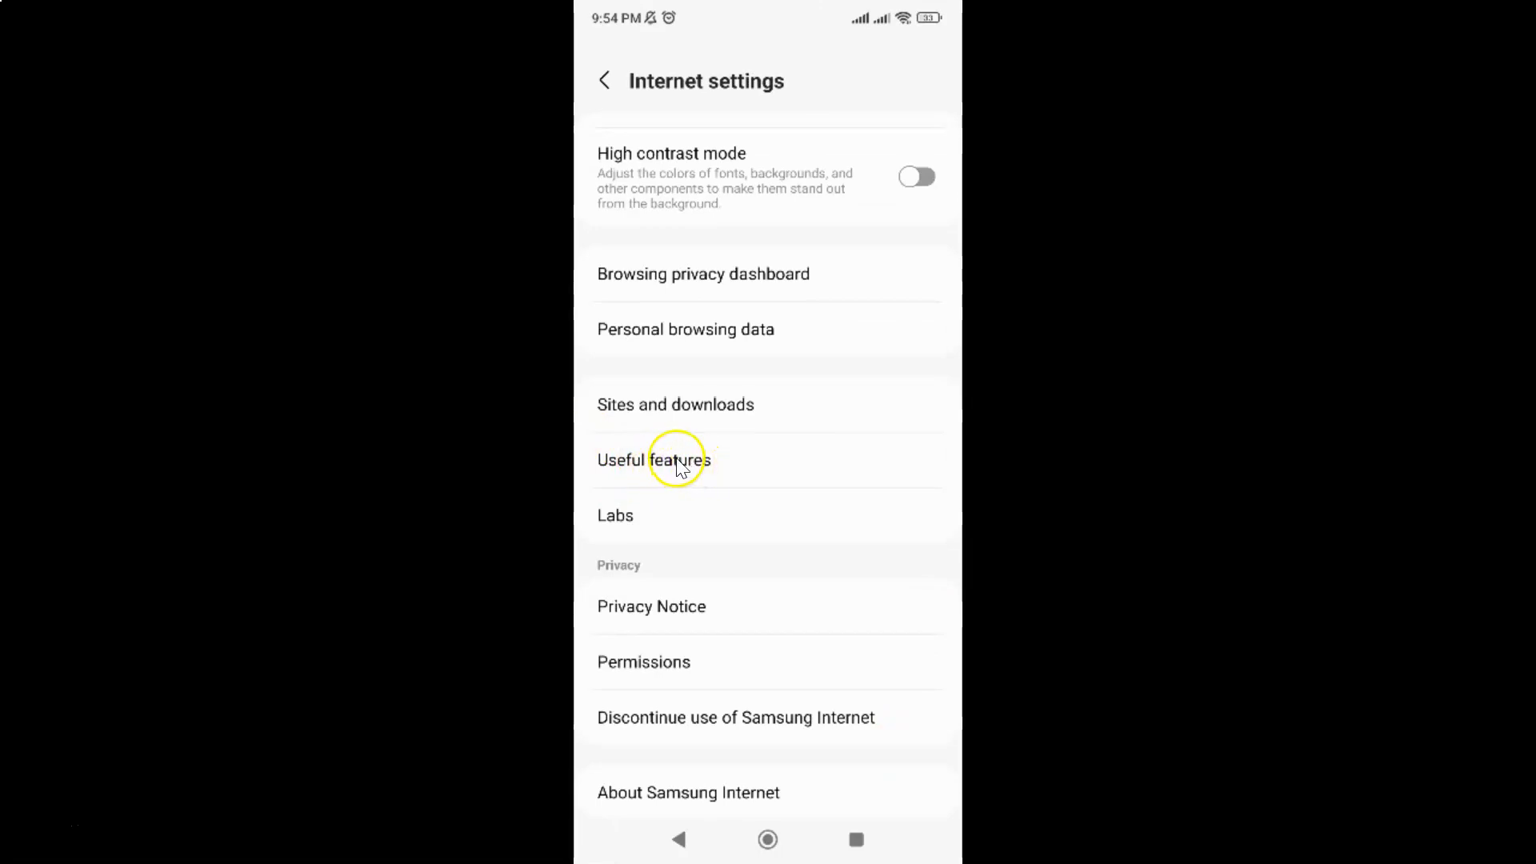
Switch on the Video assistant toggle inside Useful features
click(653, 459)
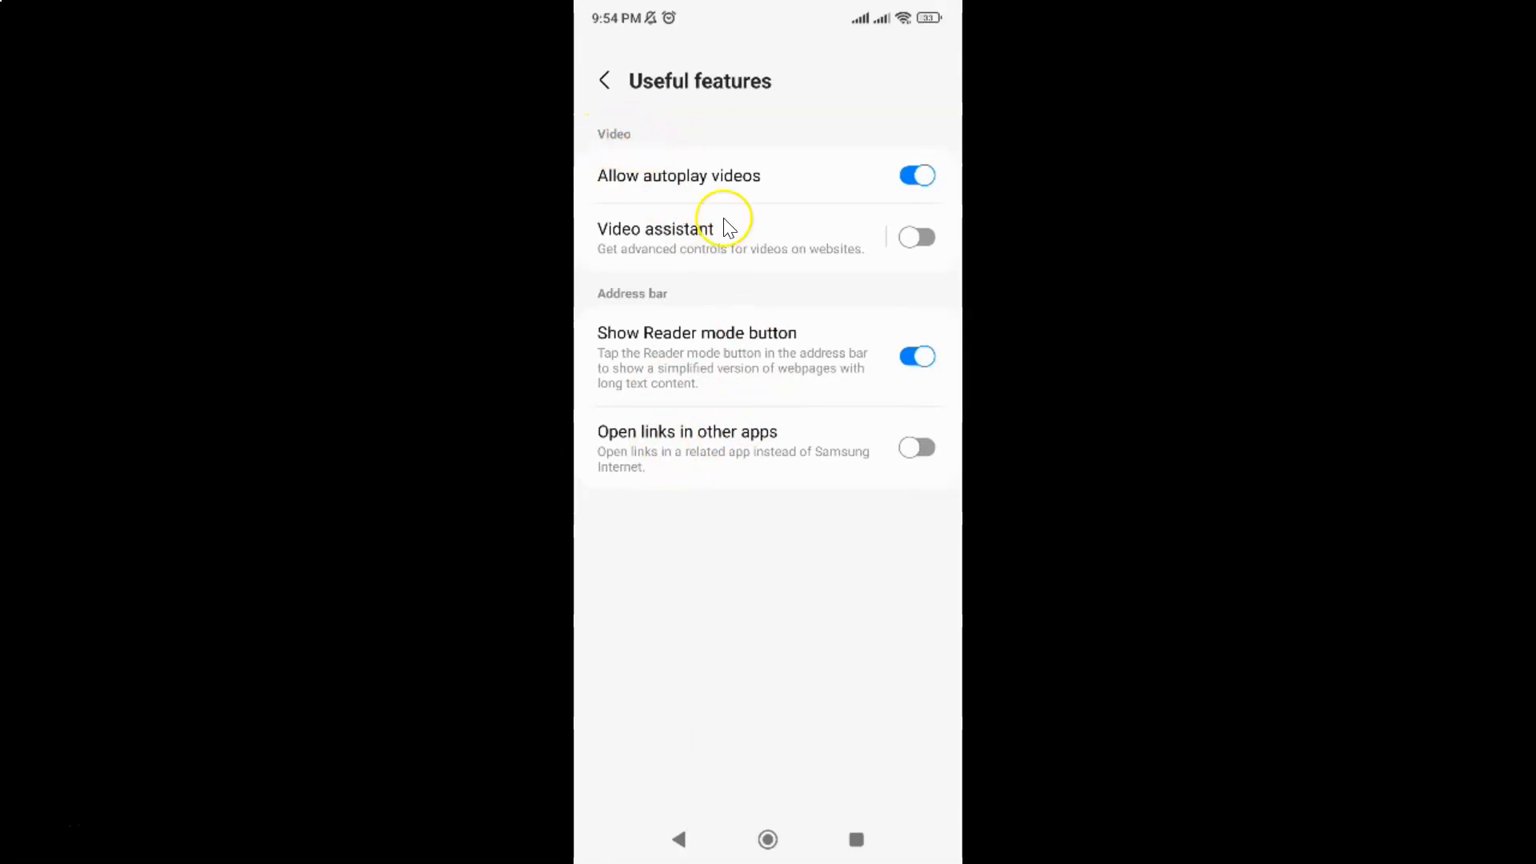
mouse_move(638, 211)
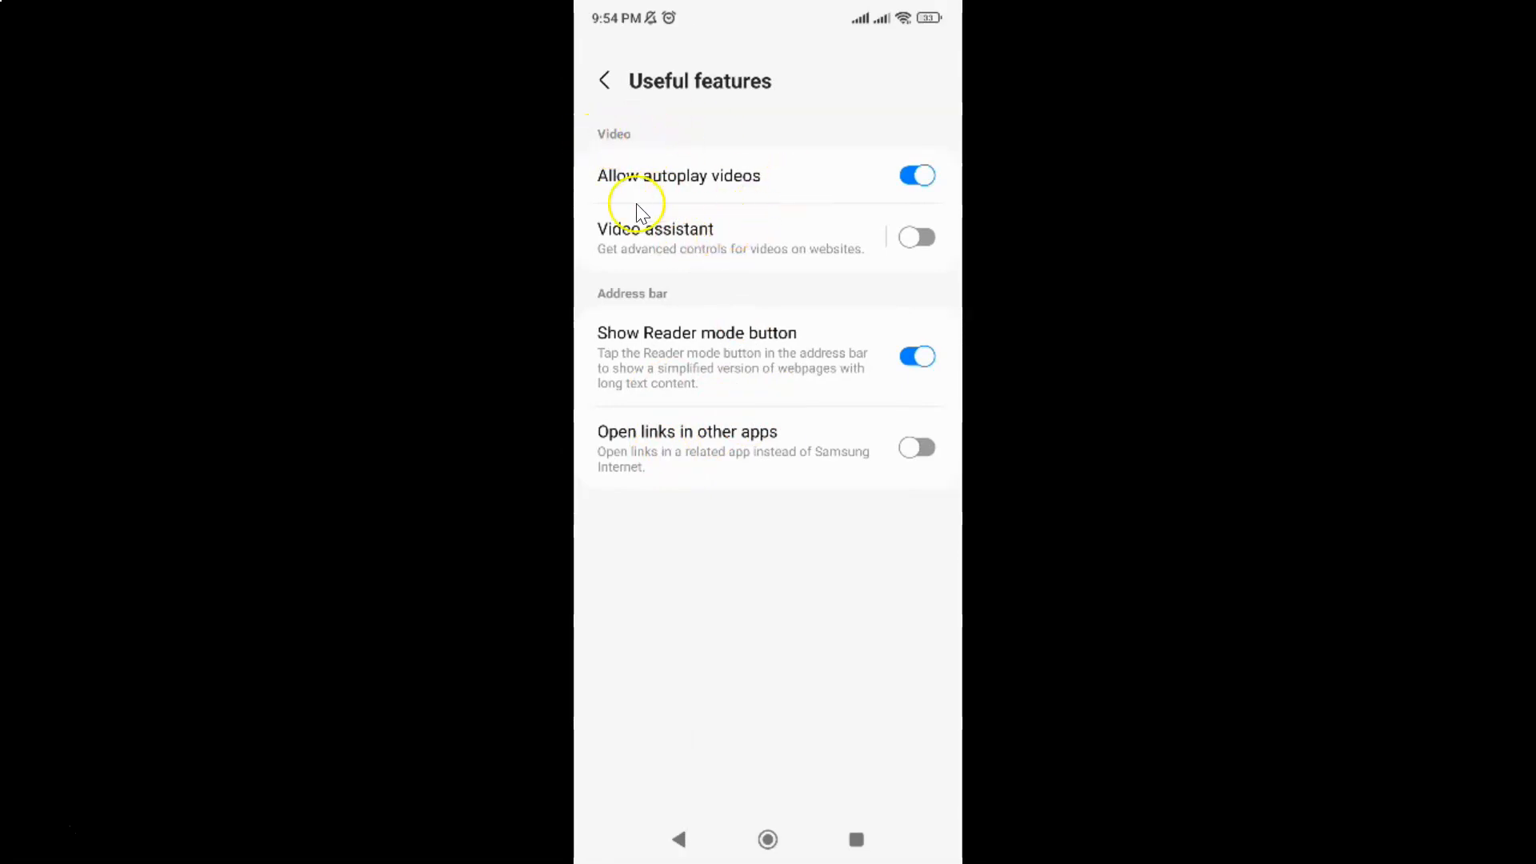
mouse_move(629, 242)
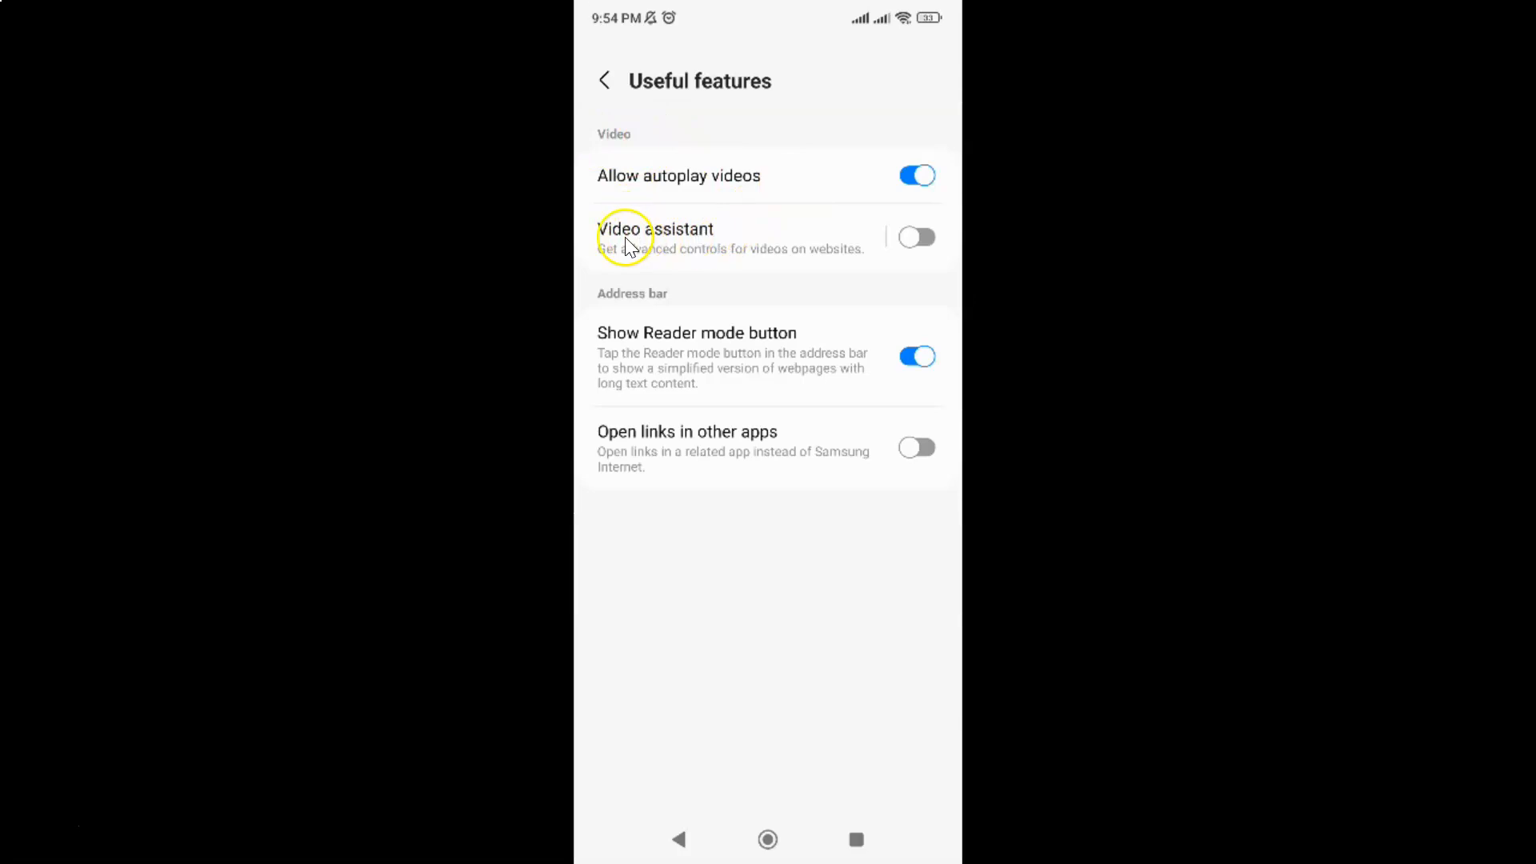
mouse_move(683, 262)
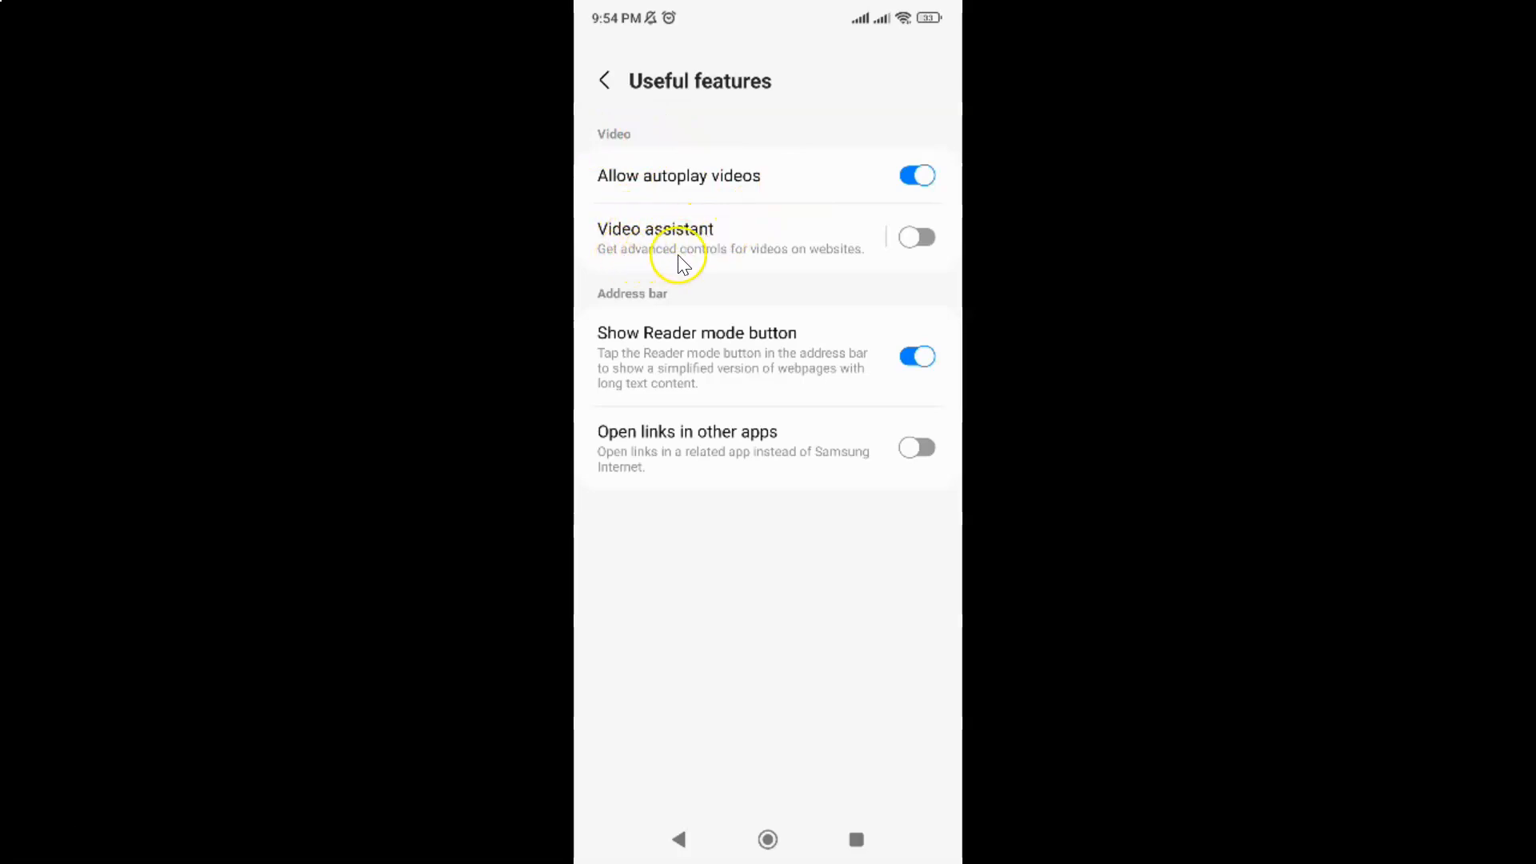
mouse_move(800, 259)
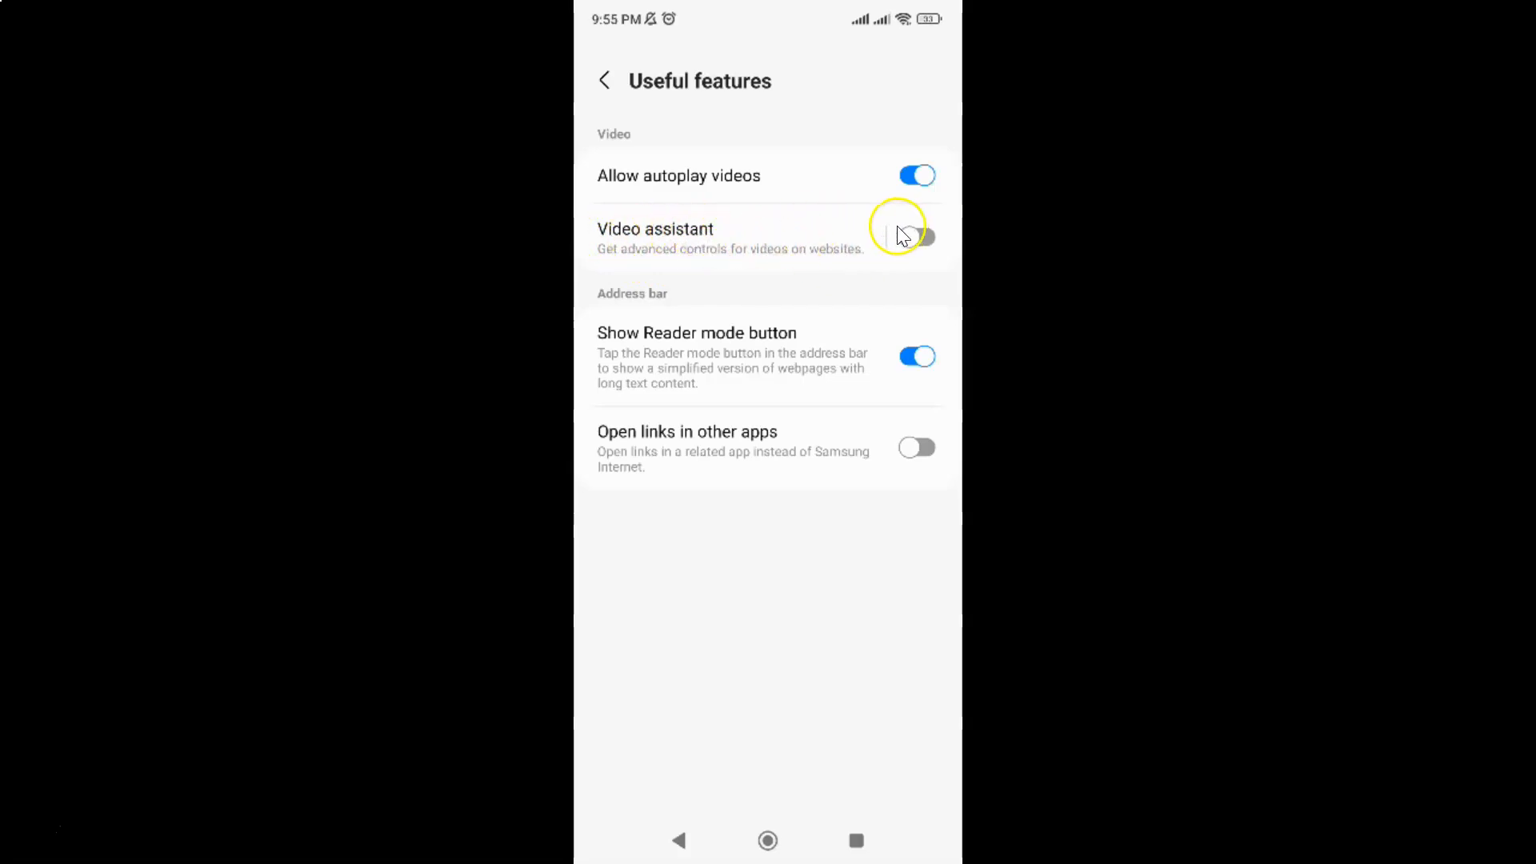
mouse_move(792, 256)
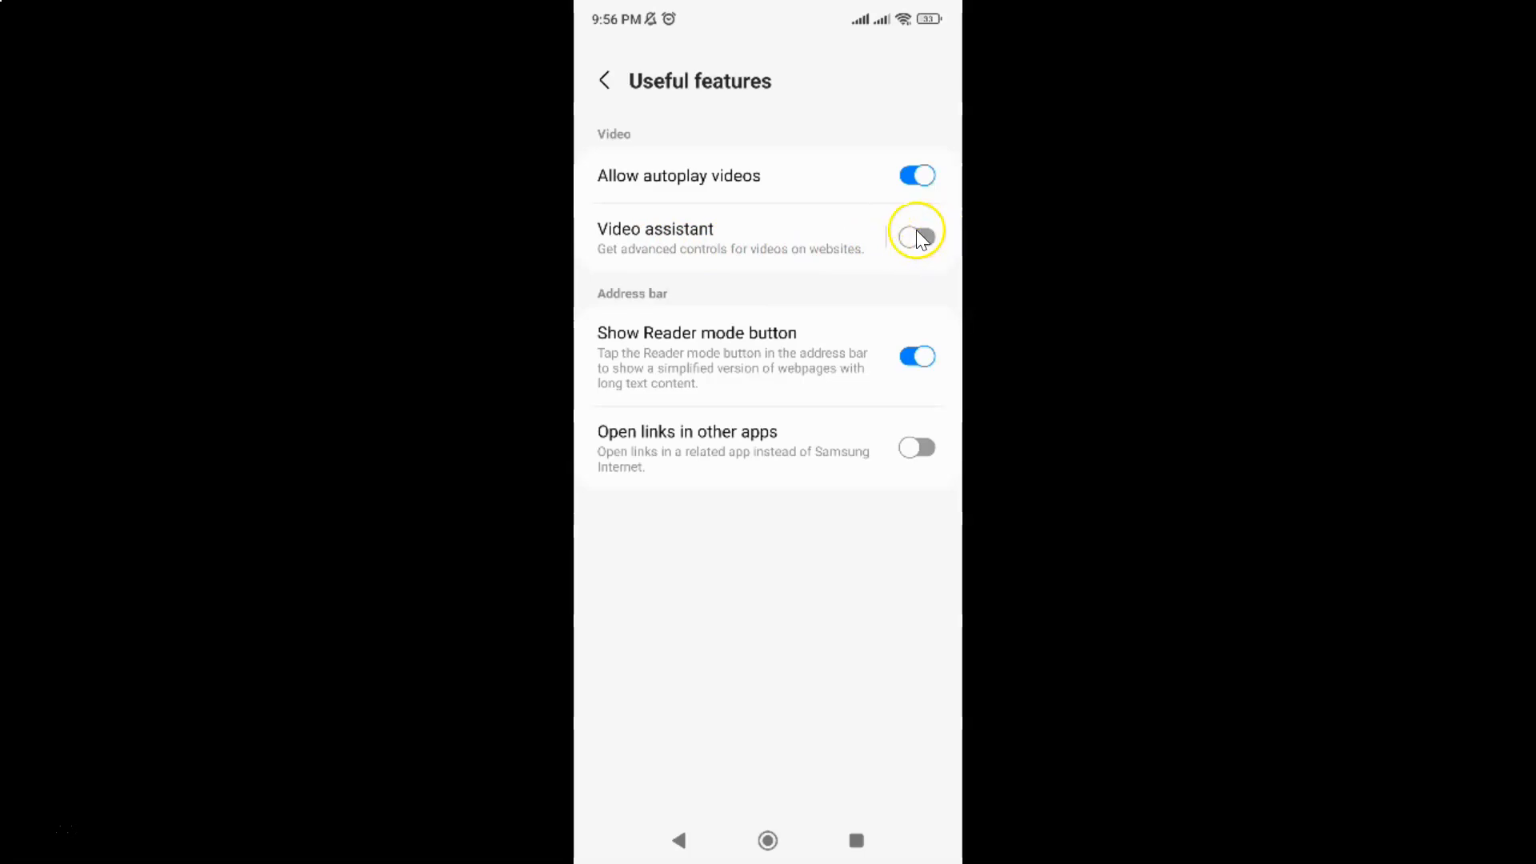
click(915, 234)
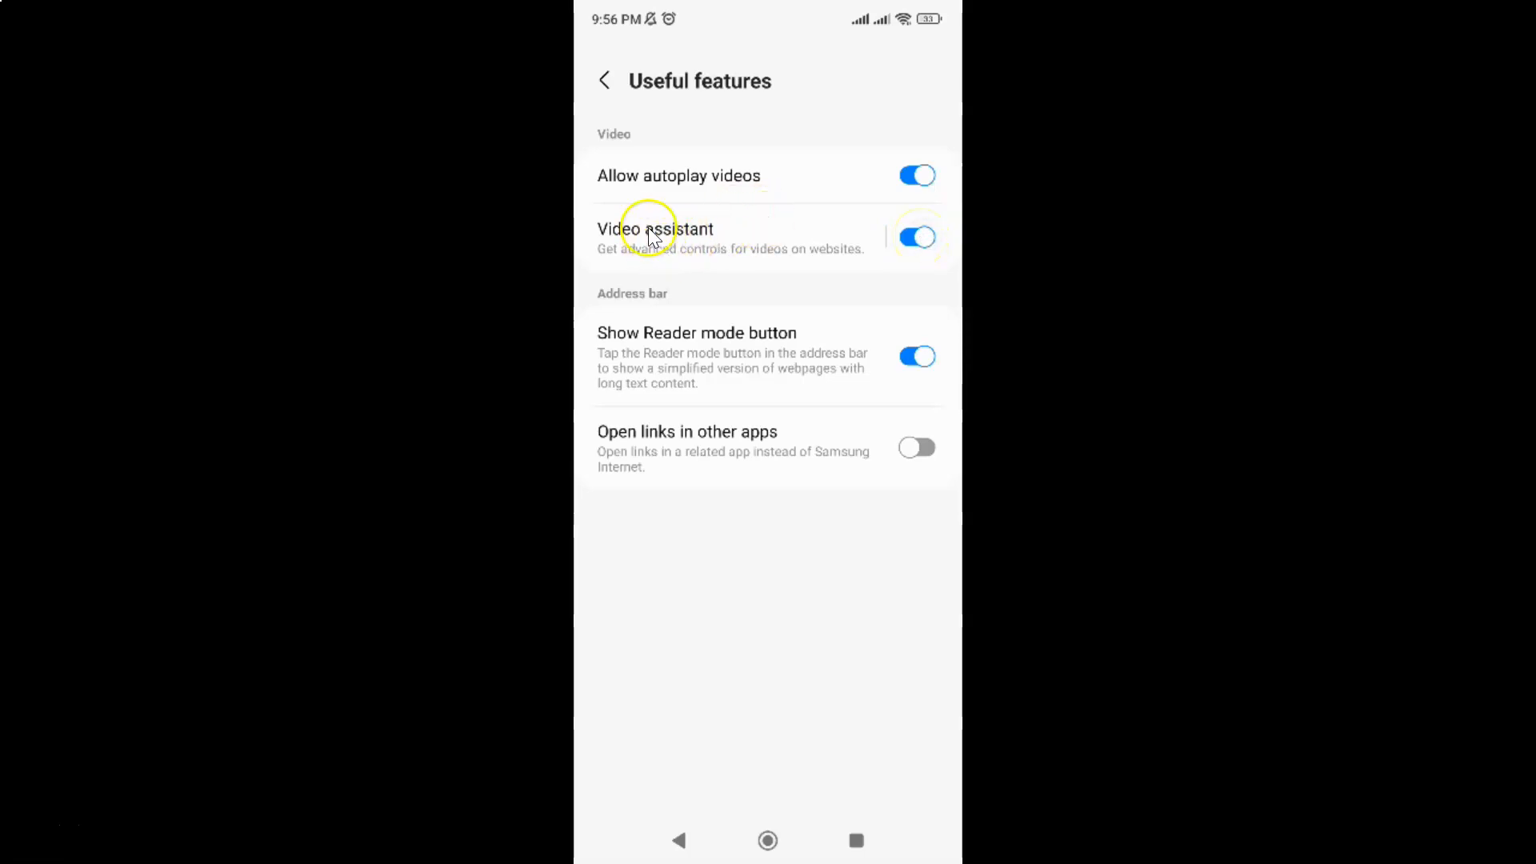
mouse_move(715, 244)
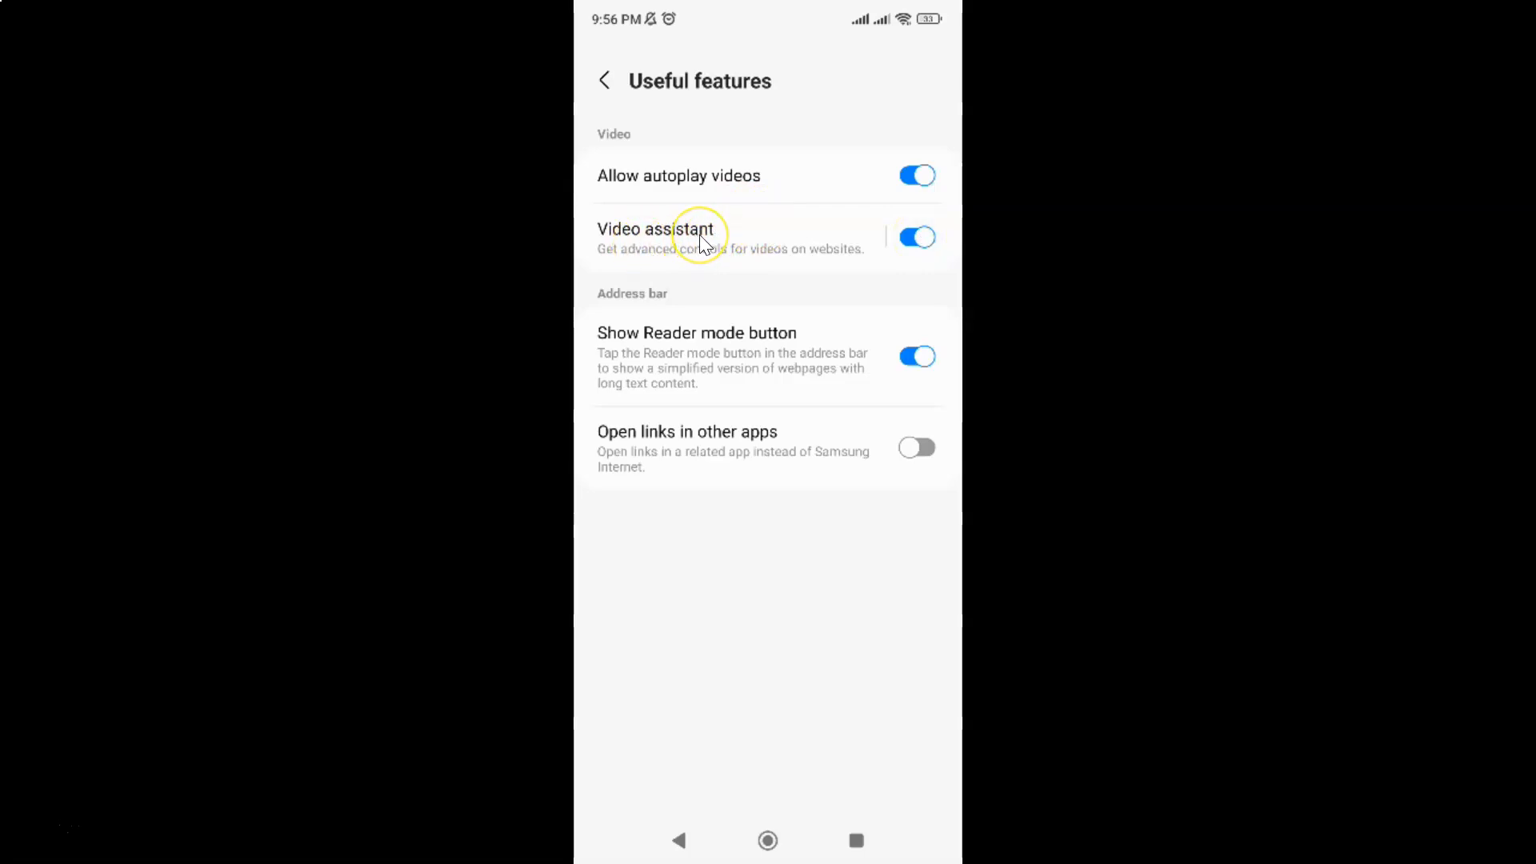
View the Video assistant details page listing its extra video controls
click(659, 229)
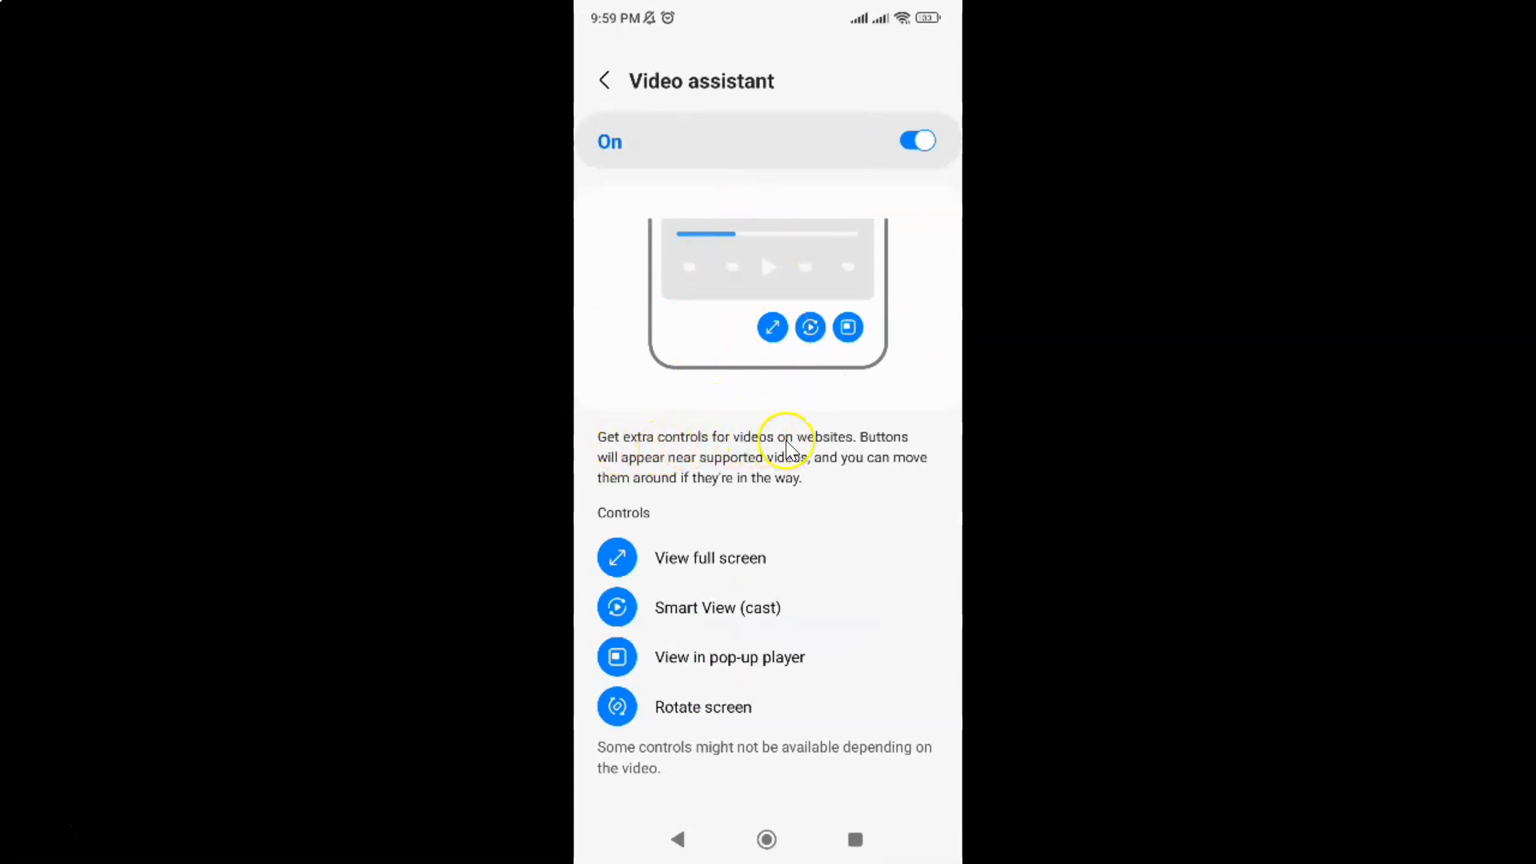
mouse_move(627, 481)
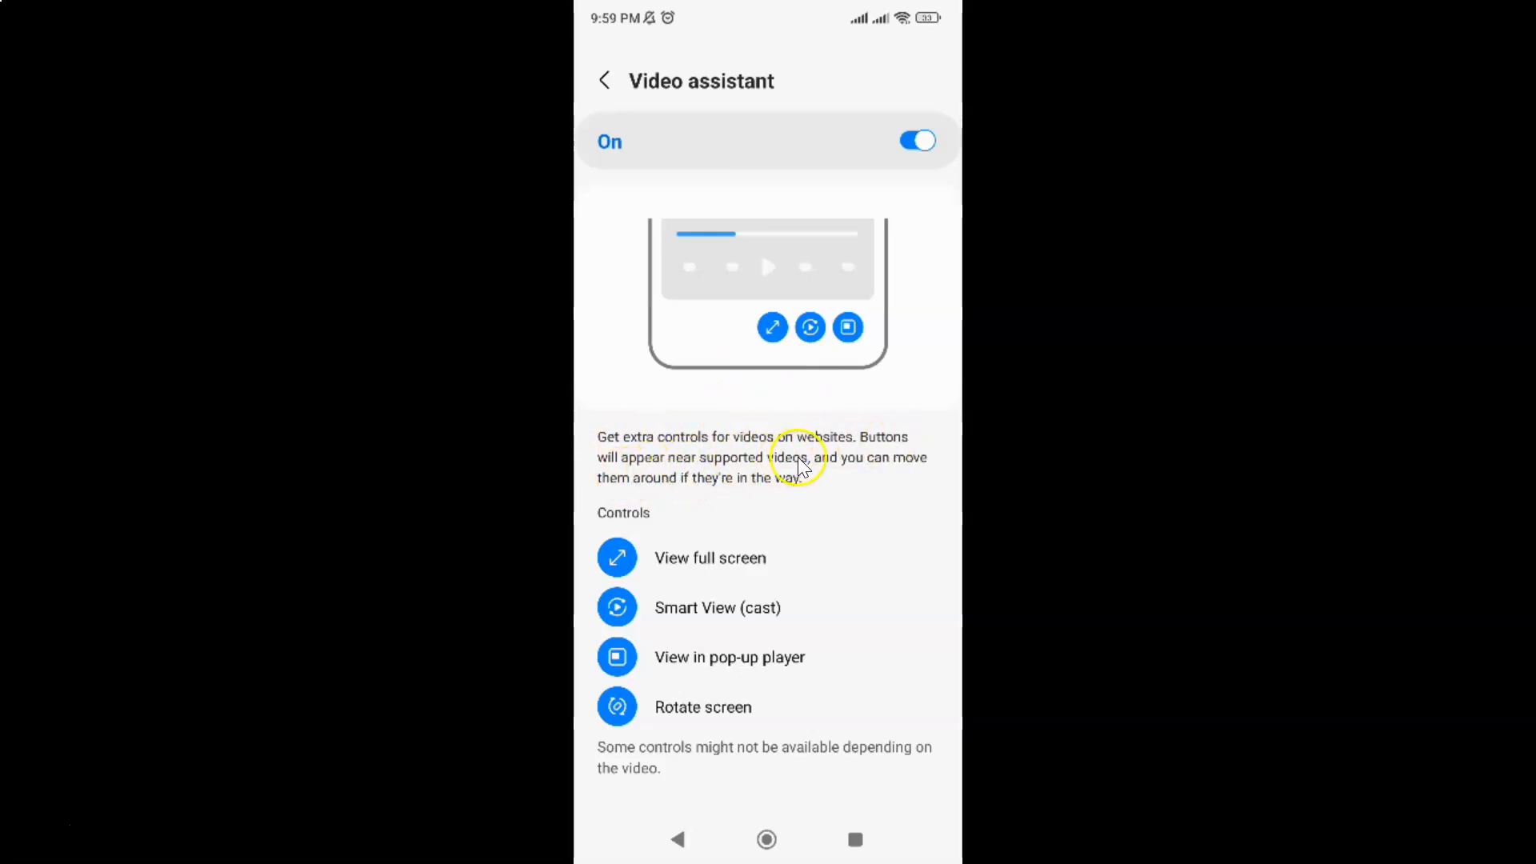
mouse_move(852, 465)
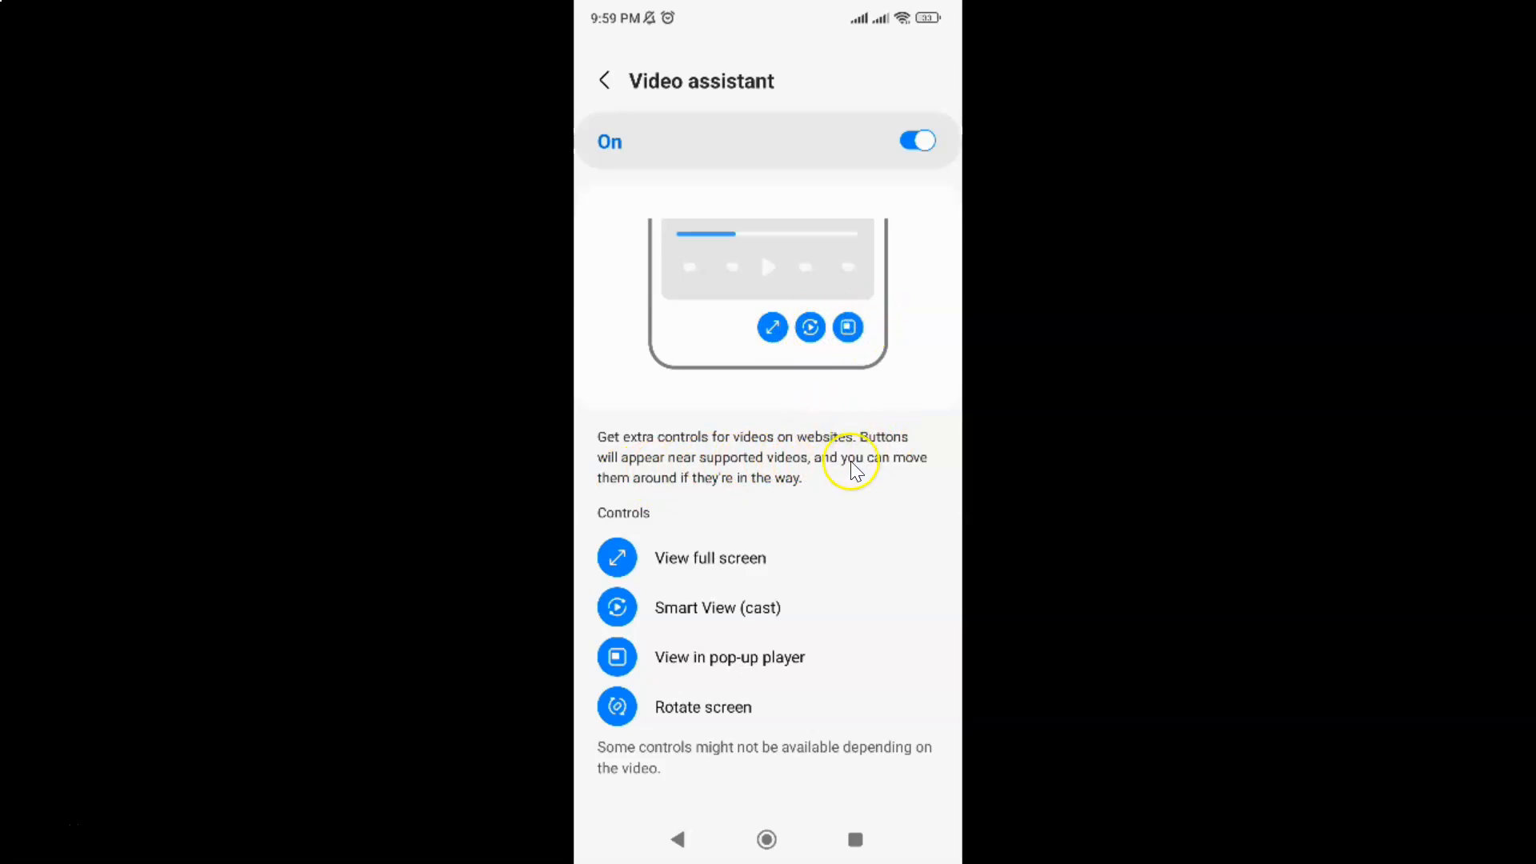
mouse_move(669, 494)
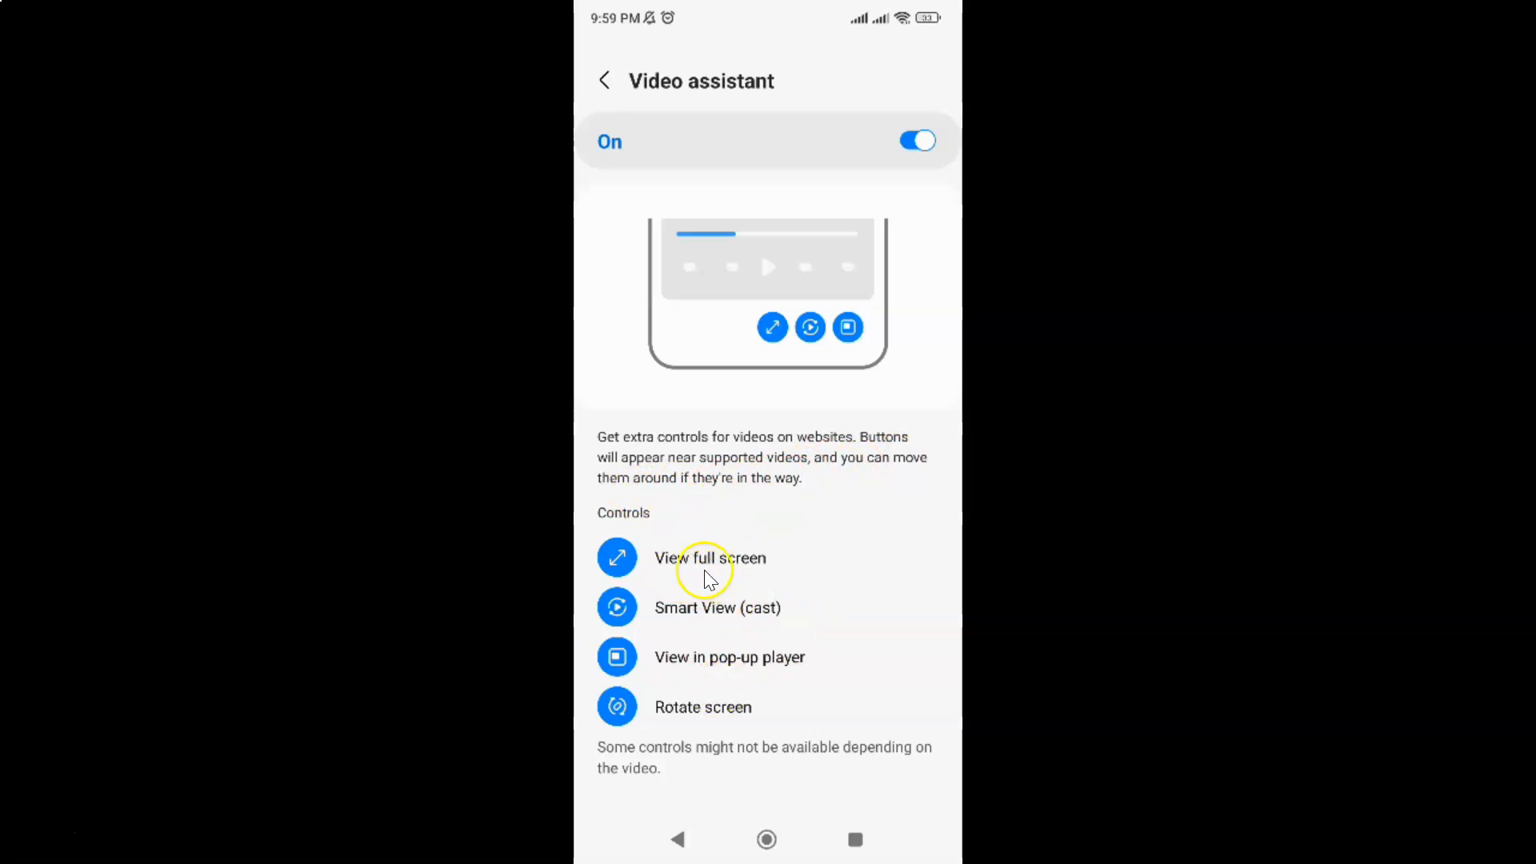
mouse_move(782, 596)
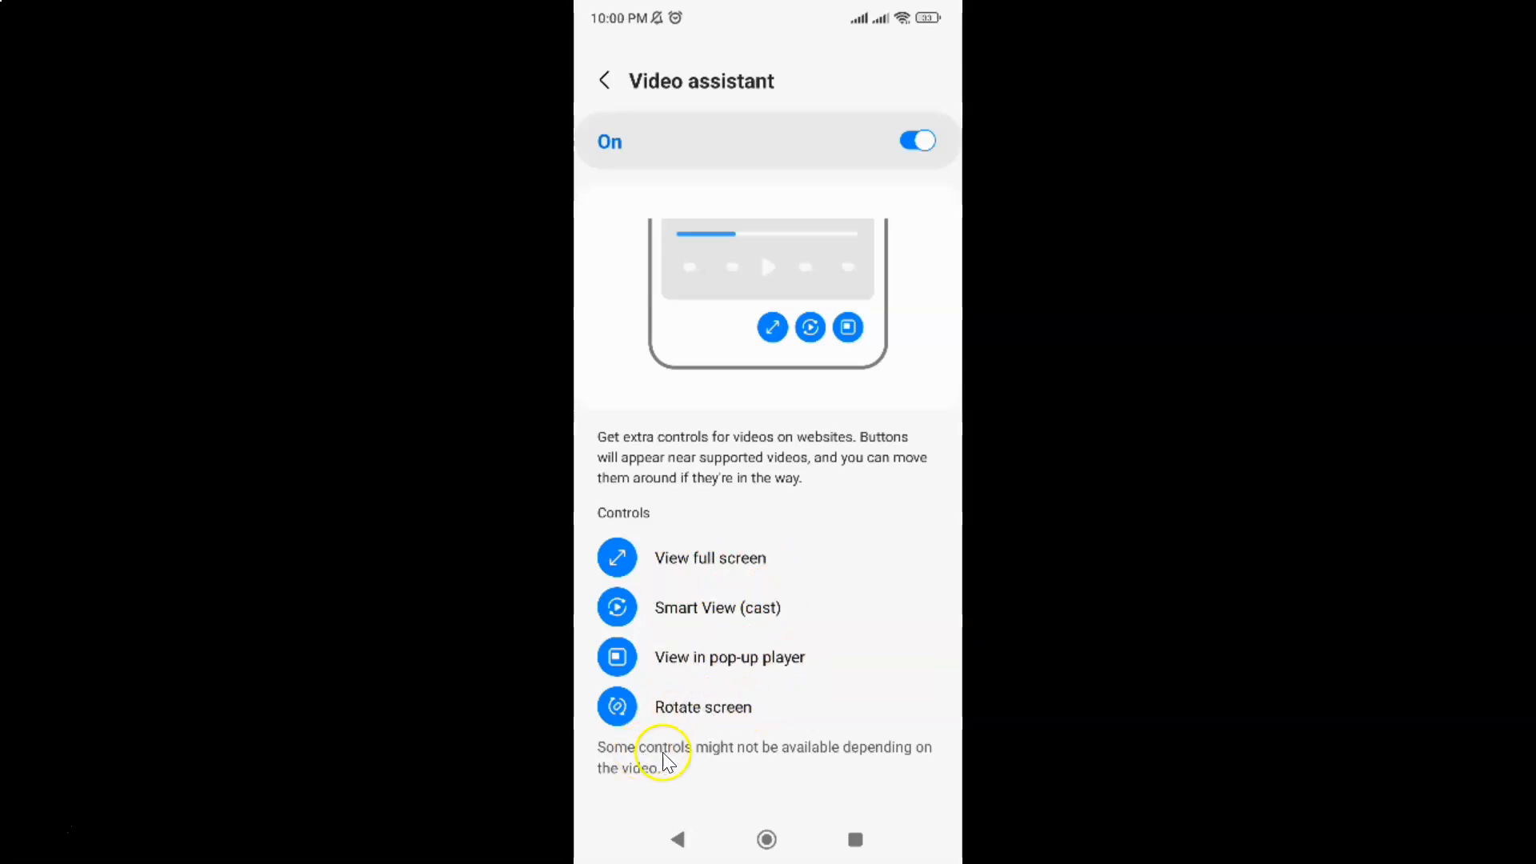
mouse_move(833, 757)
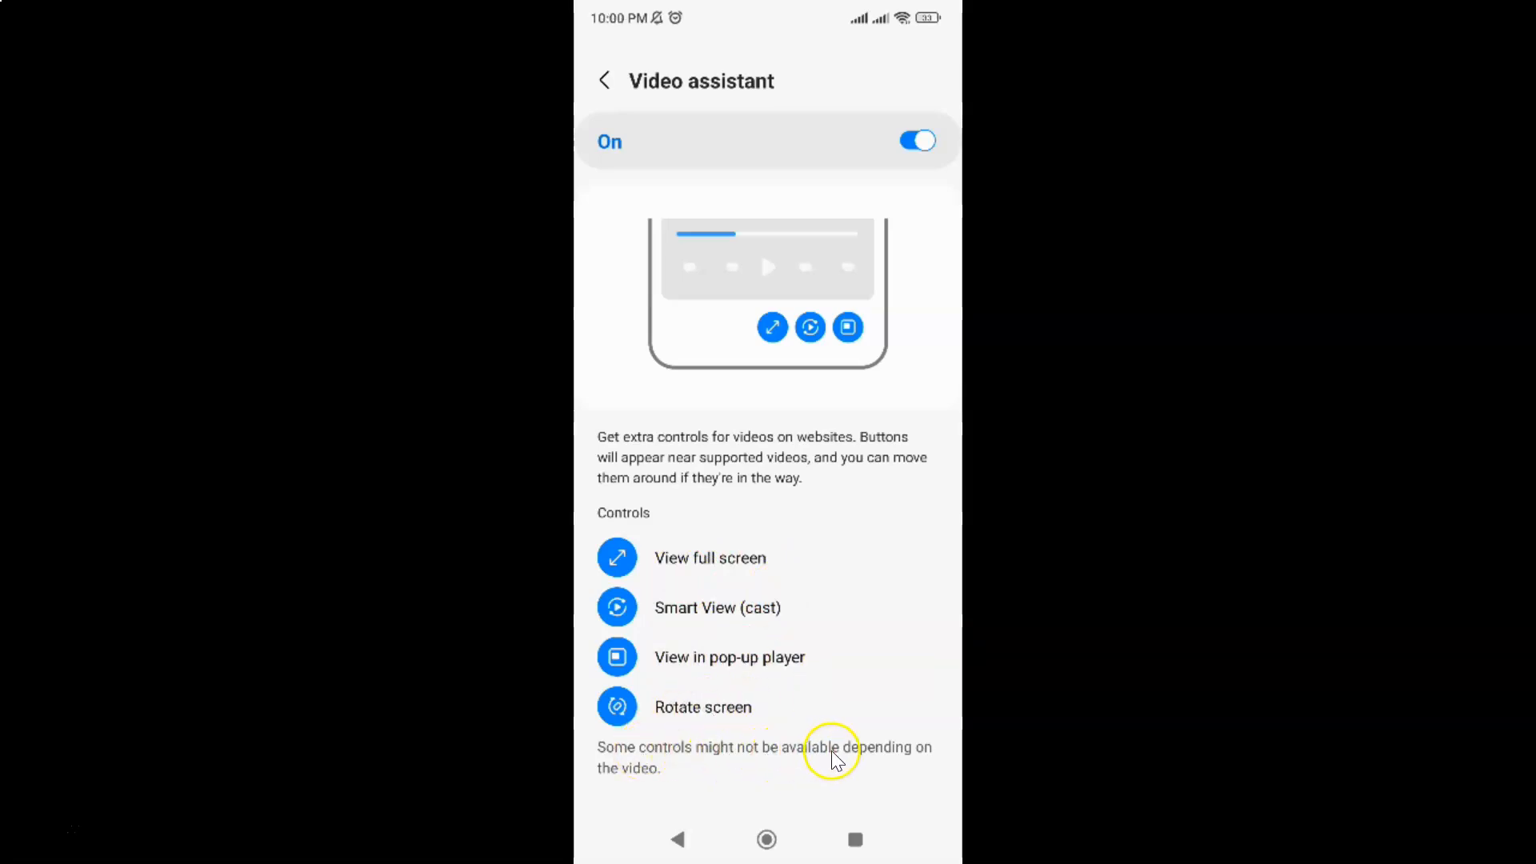
mouse_move(686, 770)
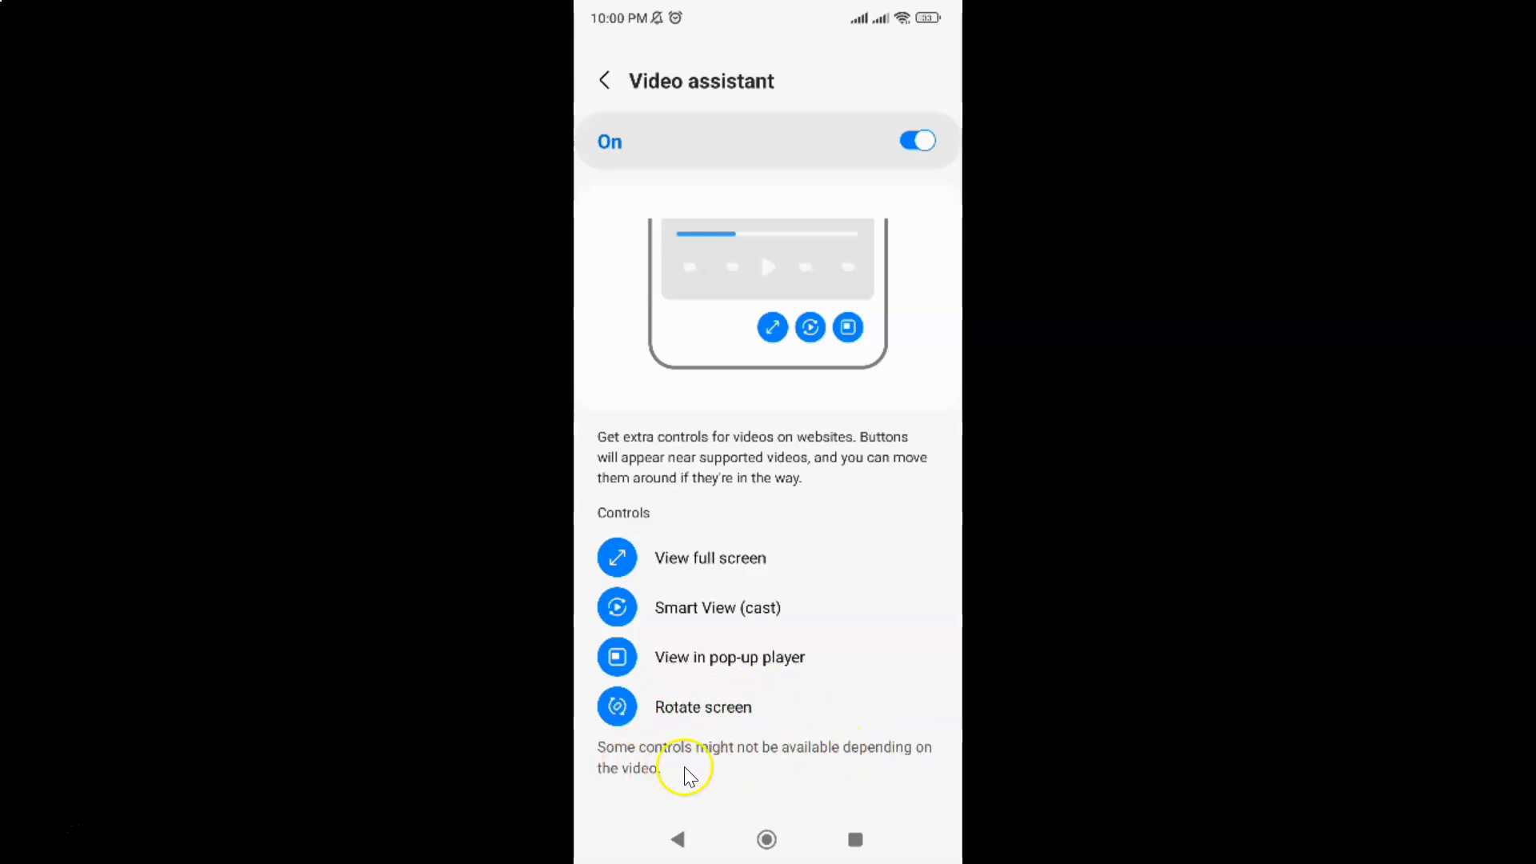
mouse_move(741, 558)
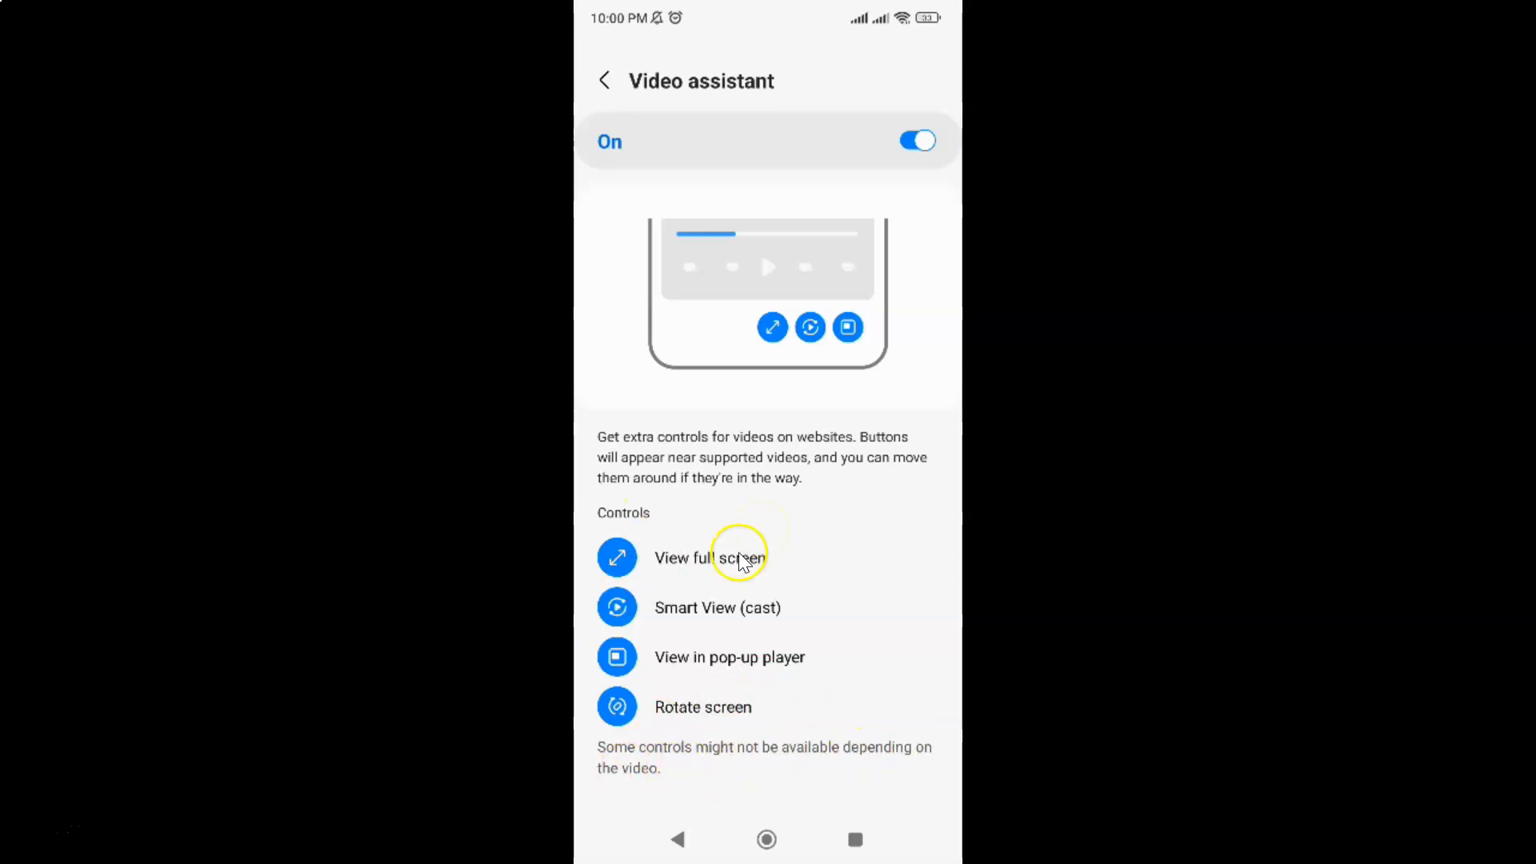
mouse_move(600, 95)
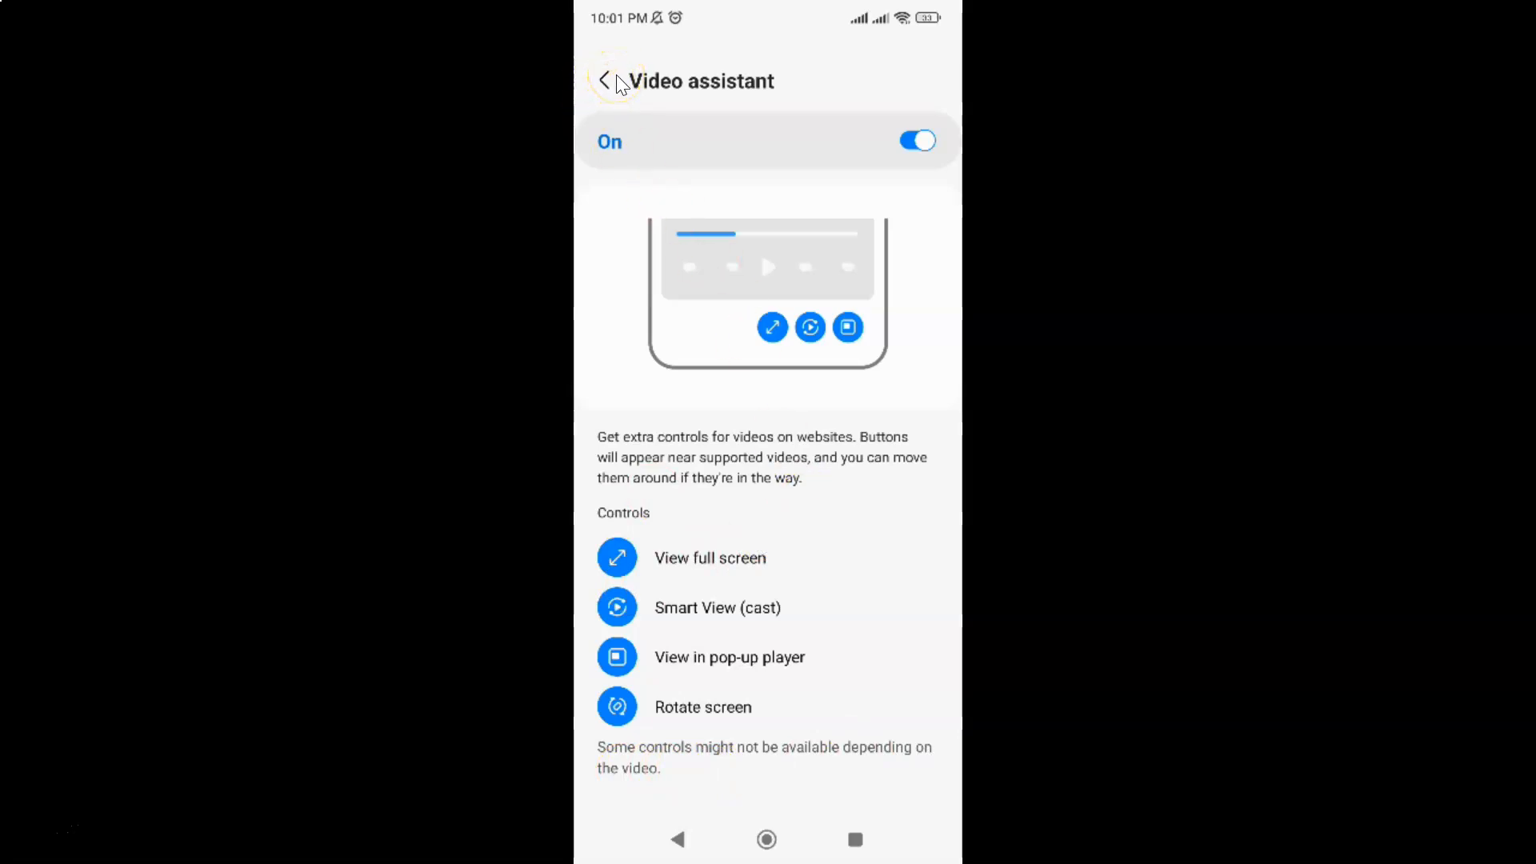
Exit settings, view the YouTube video tab with Video assistant, then return to the Quick access tab
click(605, 81)
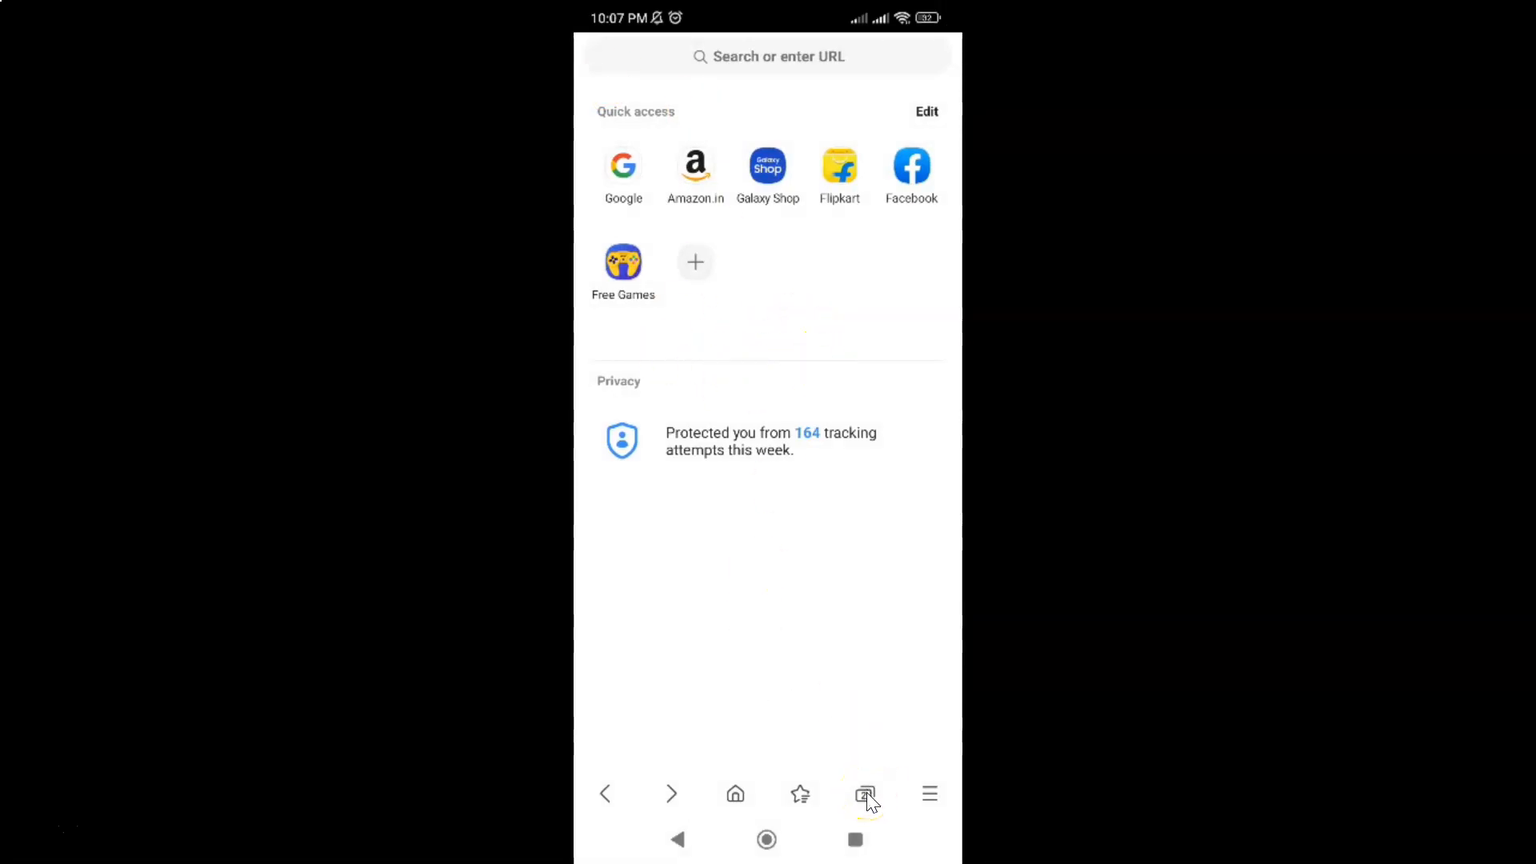
click(864, 794)
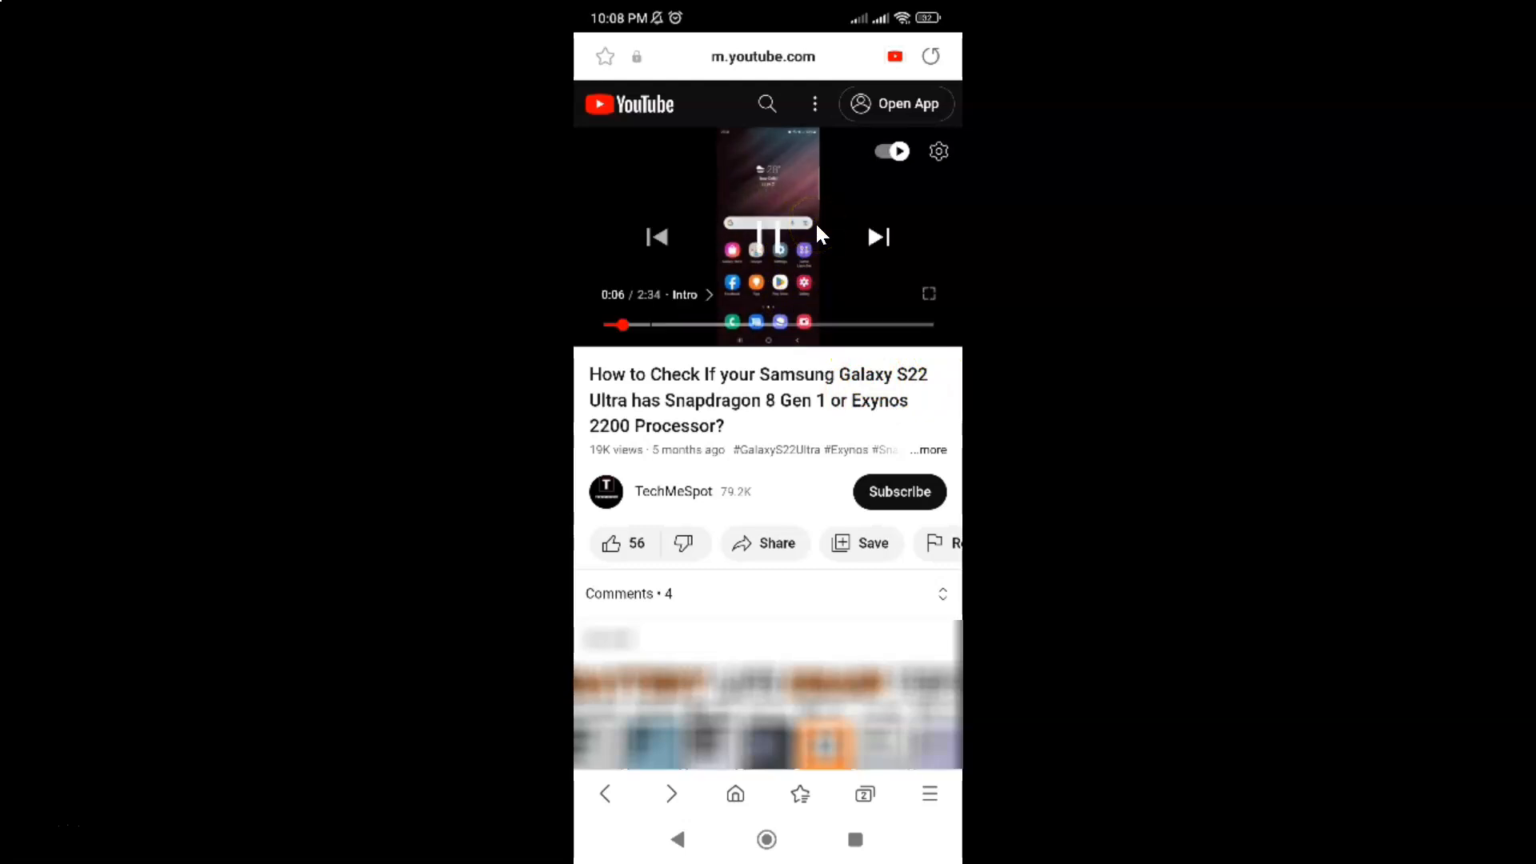
click(862, 793)
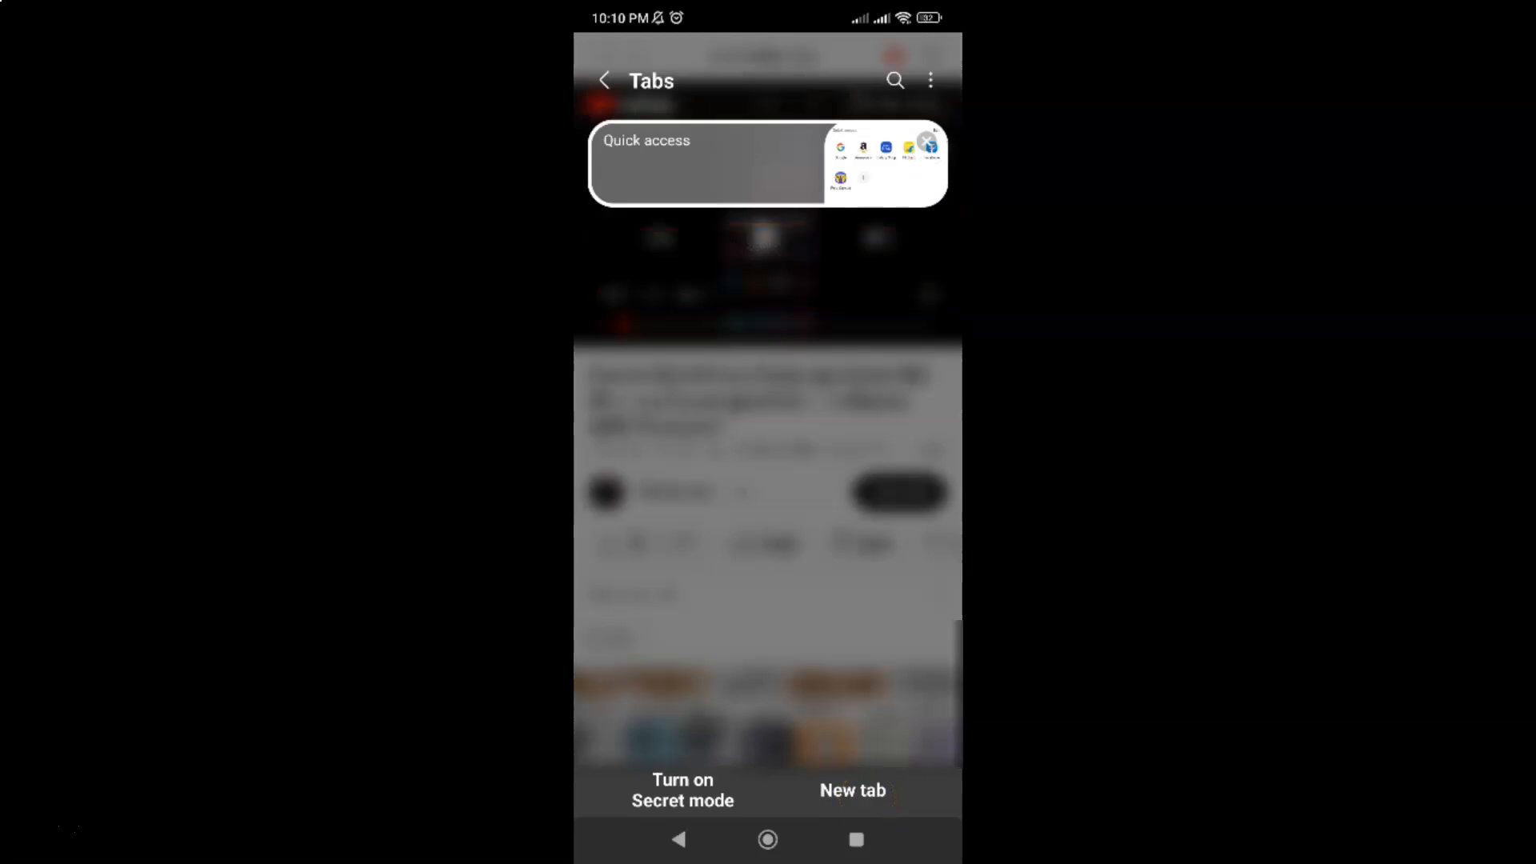
click(865, 794)
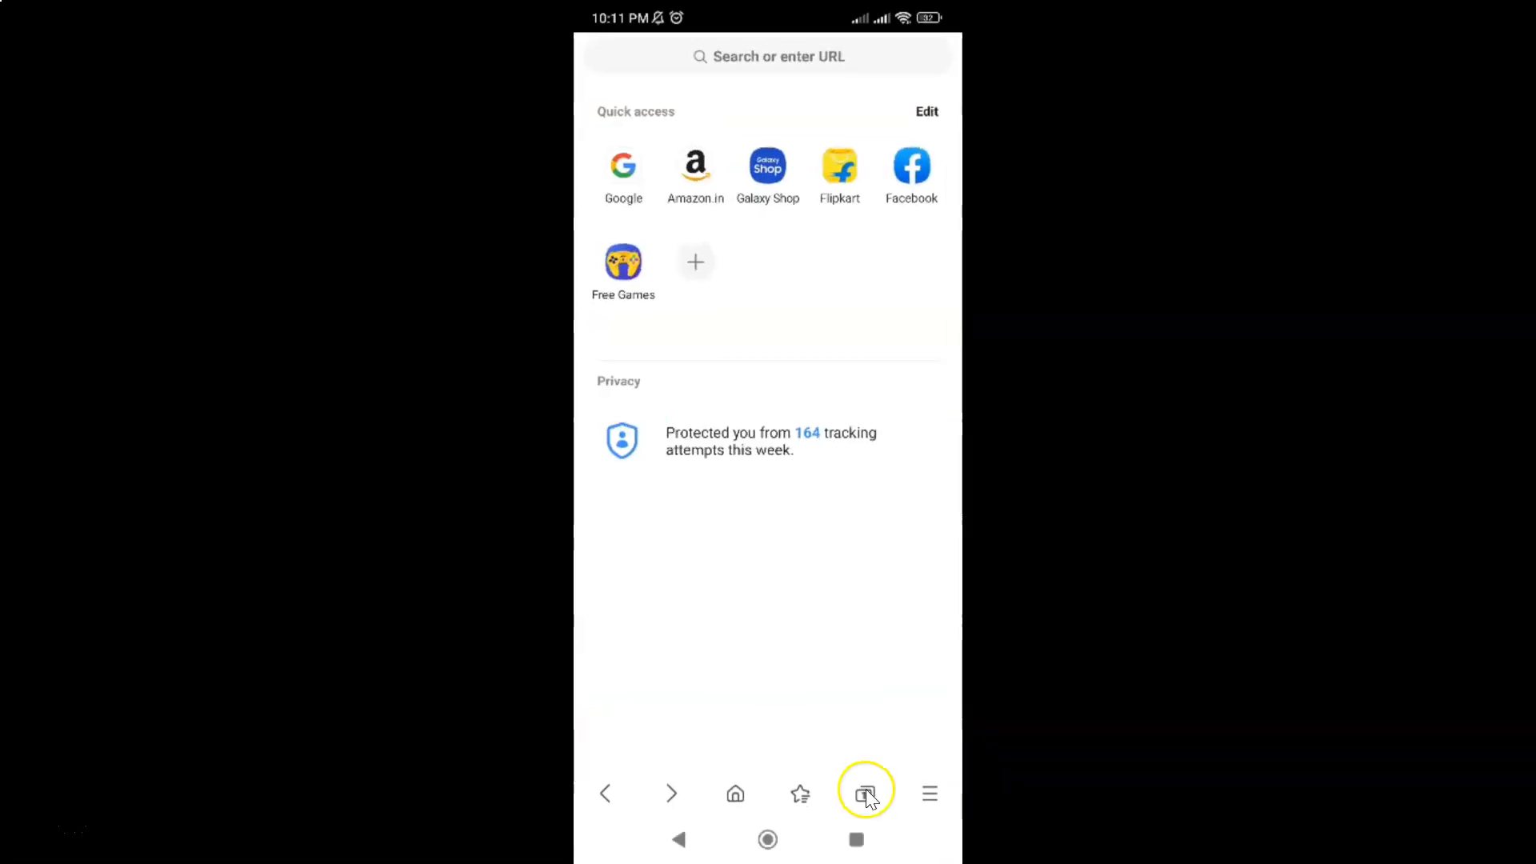